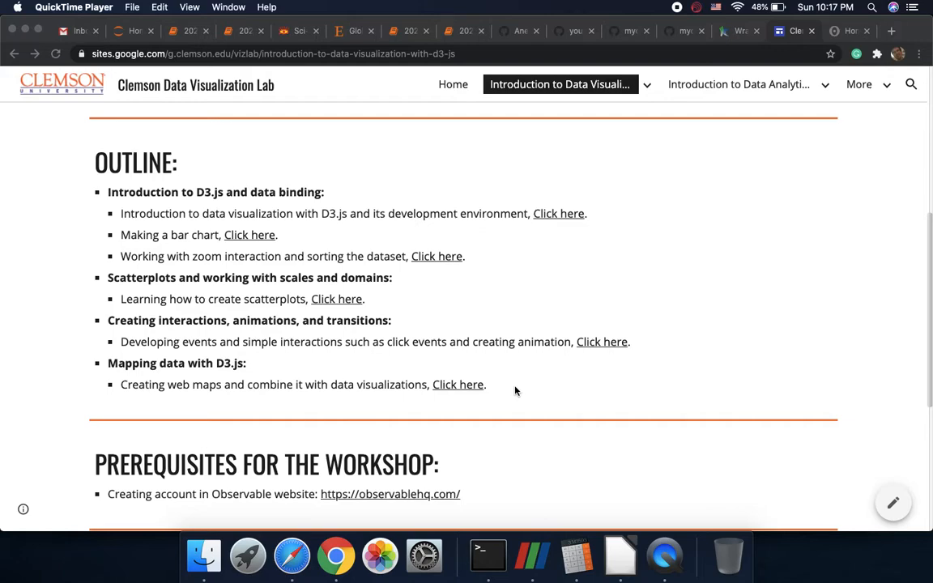
mouse_move(274, 349)
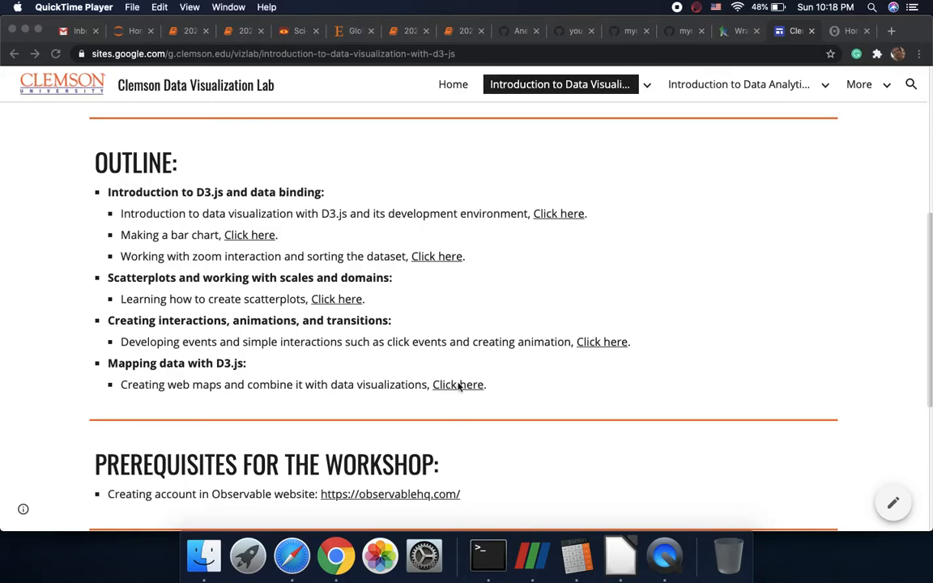
- Follow the 'Click here' link for the web-maps lesson under Mapping data with D3.js
click(457, 385)
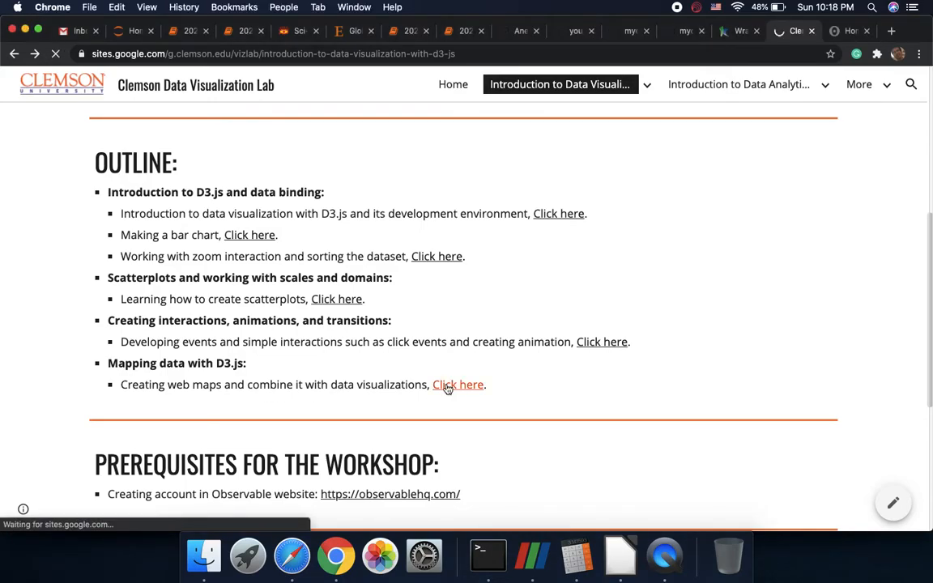
- Bring the embedded US county COVID-19 map into view on the Map Visualization with D3.js page
click(457, 385)
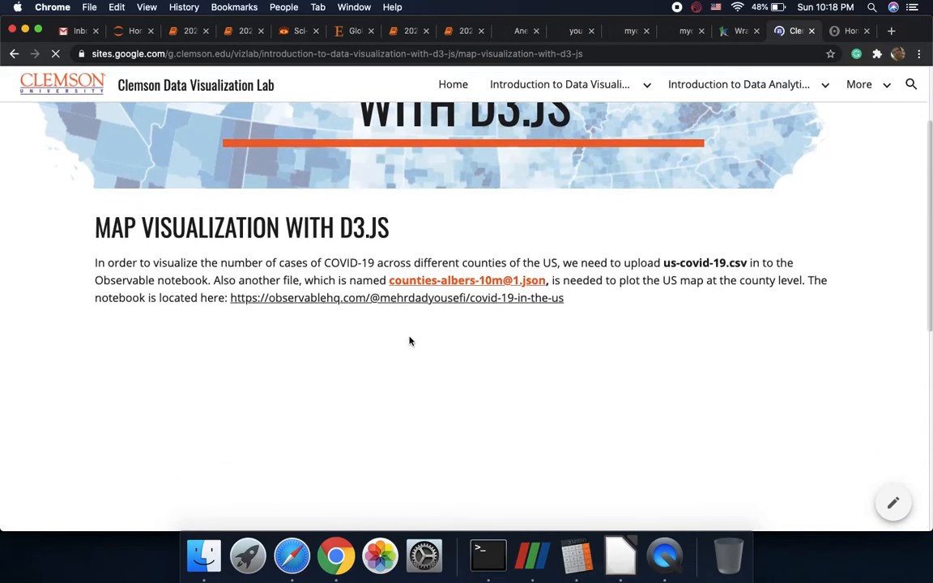
scroll(down, 3)
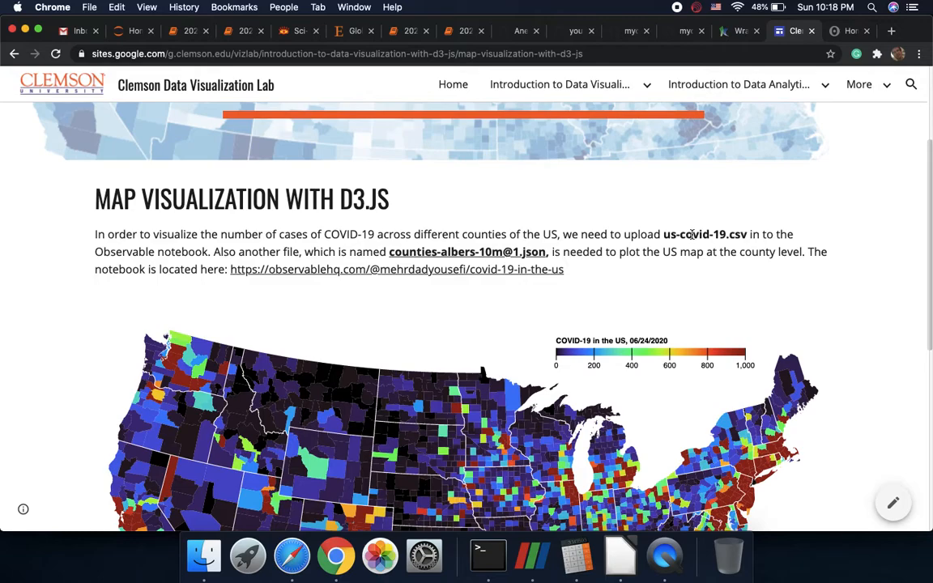
mouse_move(522, 300)
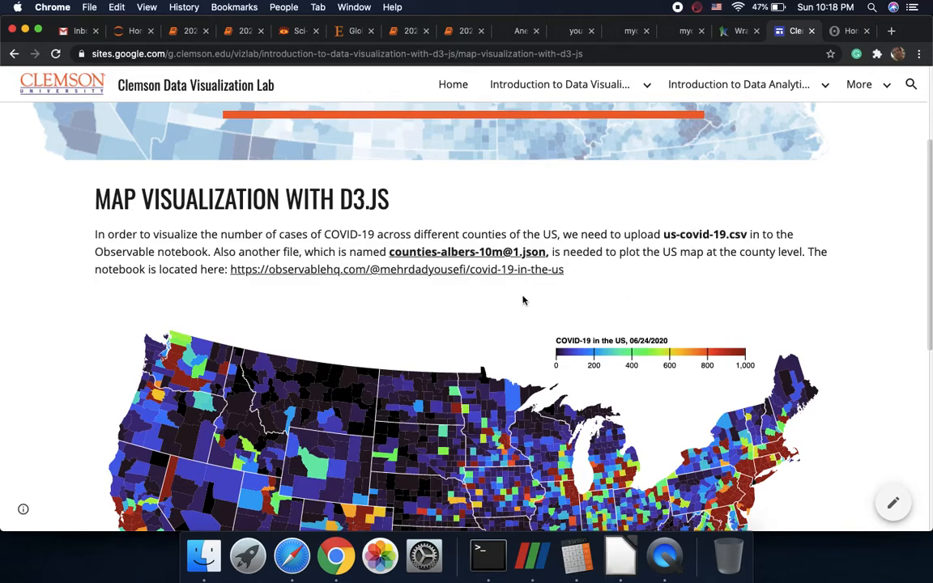
scroll(down, 3)
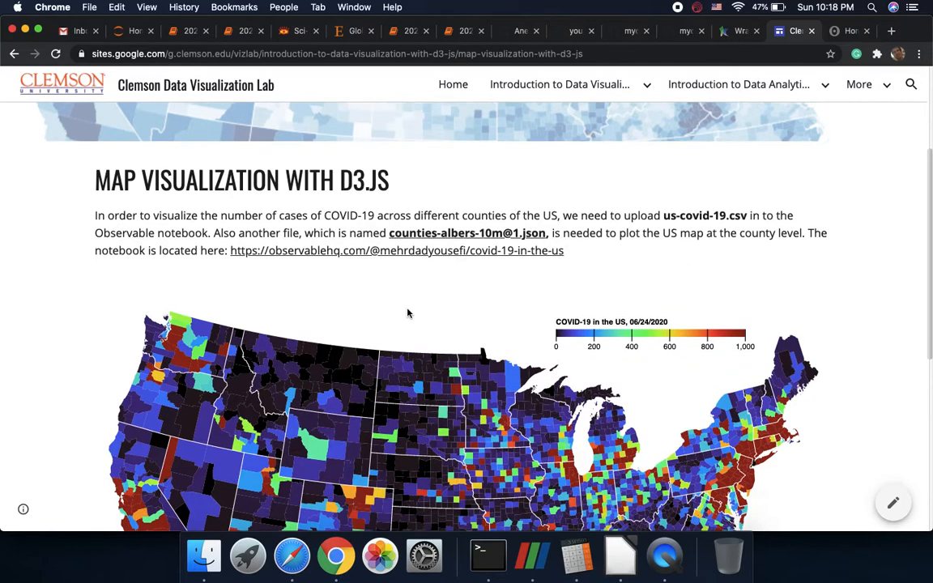
scroll(down, 3)
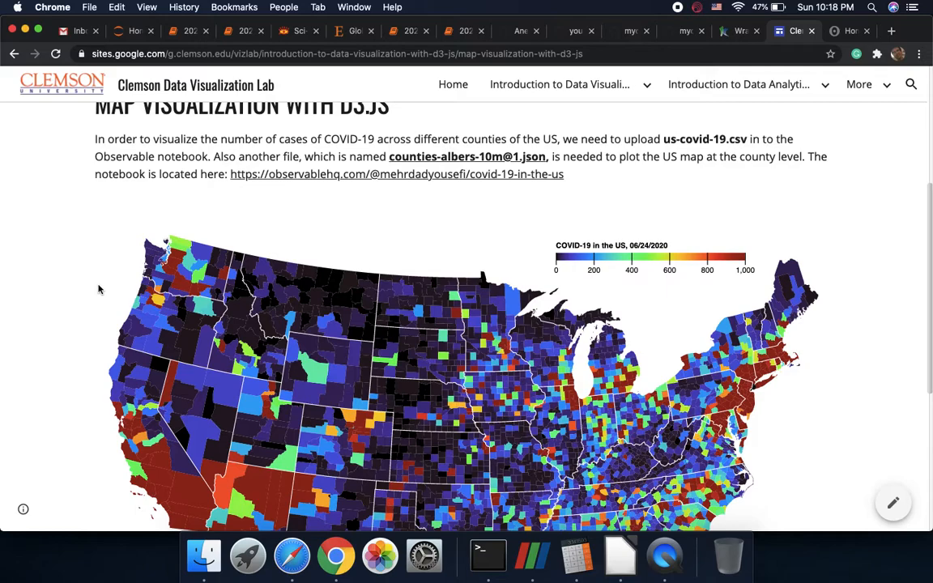
- Scroll the Clemson page to the map section with the upload instructions and Observable notebook link
scroll(down, 3)
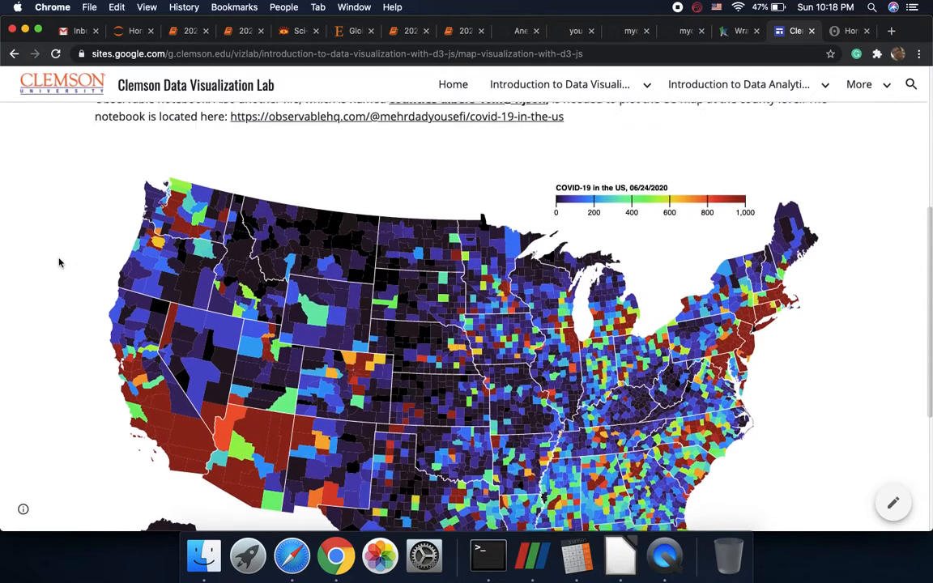
scroll(down, 3)
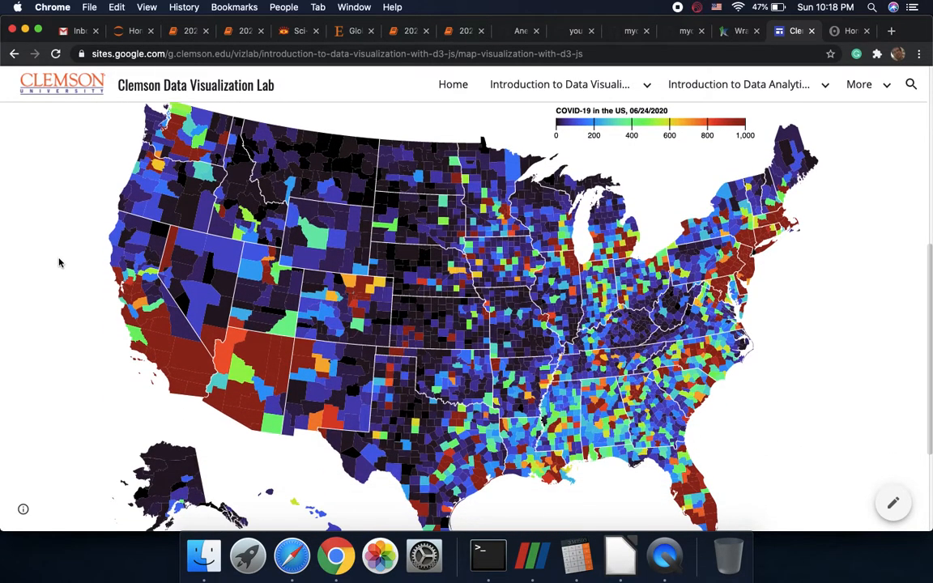
mouse_move(73, 333)
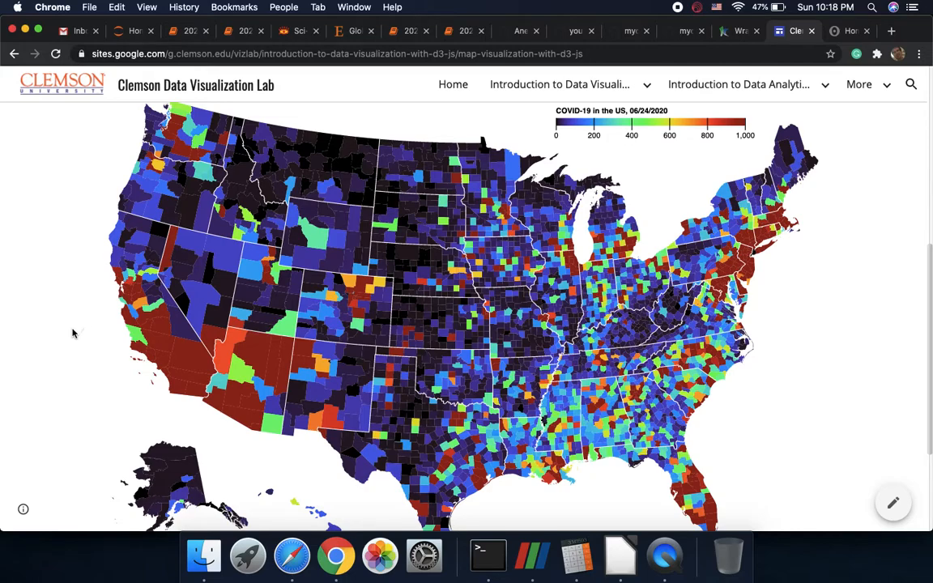
mouse_move(434, 350)
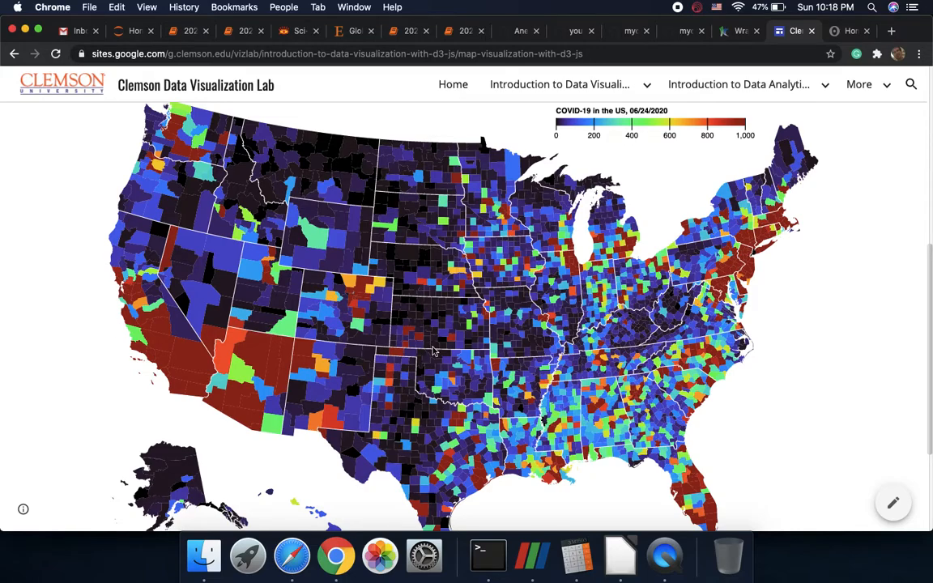
mouse_move(563, 133)
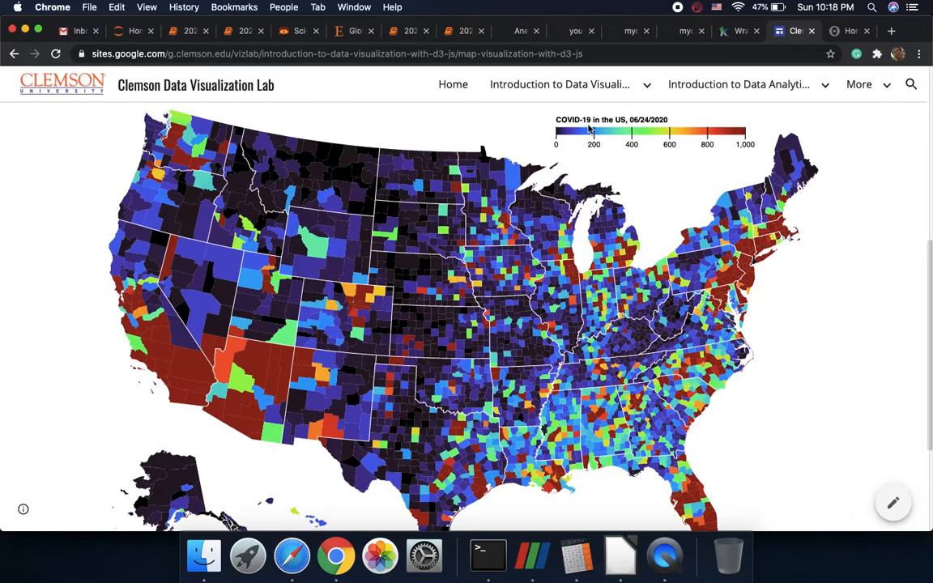
mouse_move(622, 167)
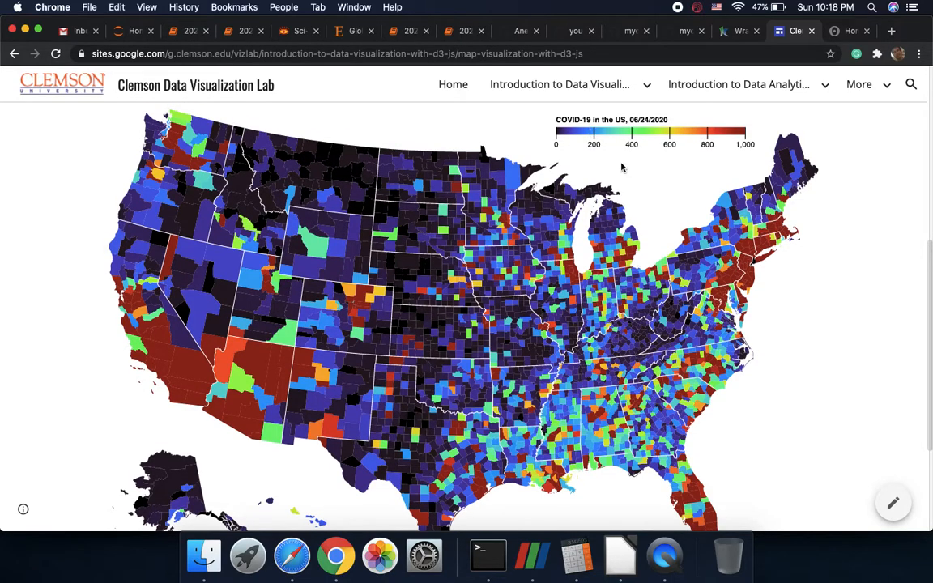
mouse_move(758, 266)
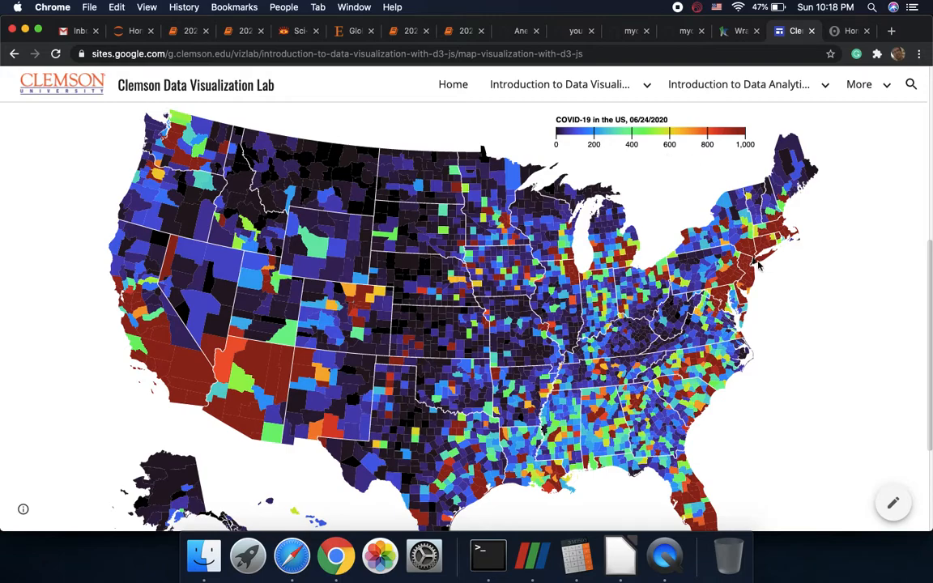
mouse_move(749, 269)
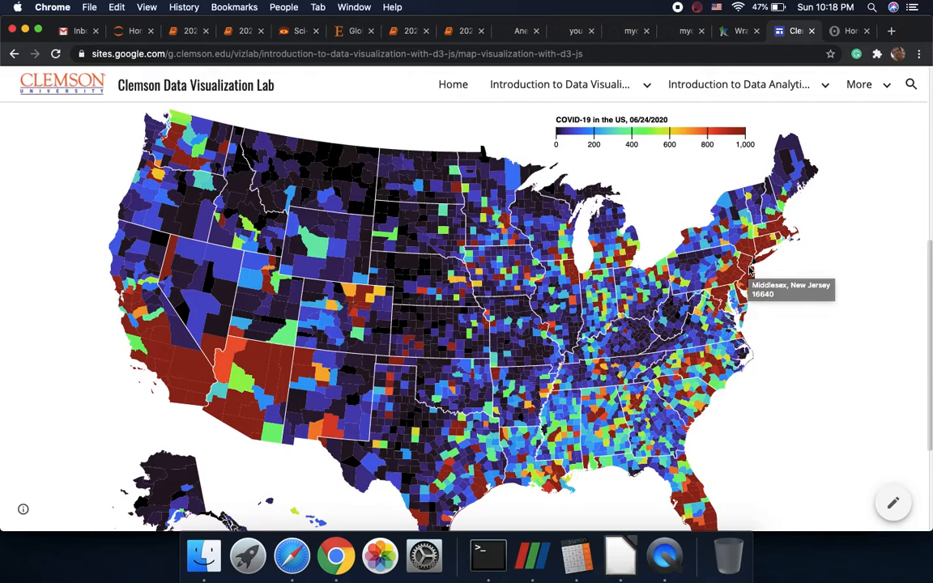
mouse_move(749, 276)
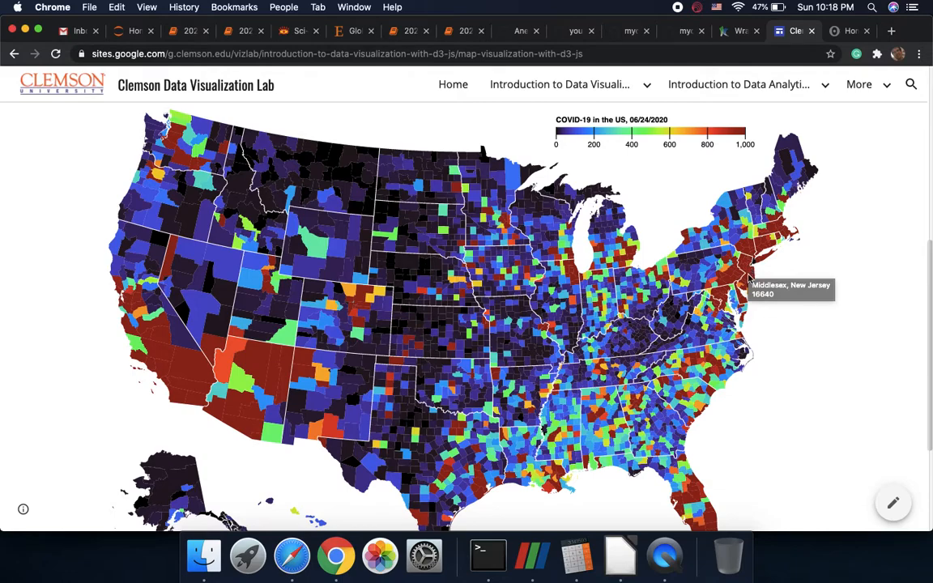
mouse_move(722, 394)
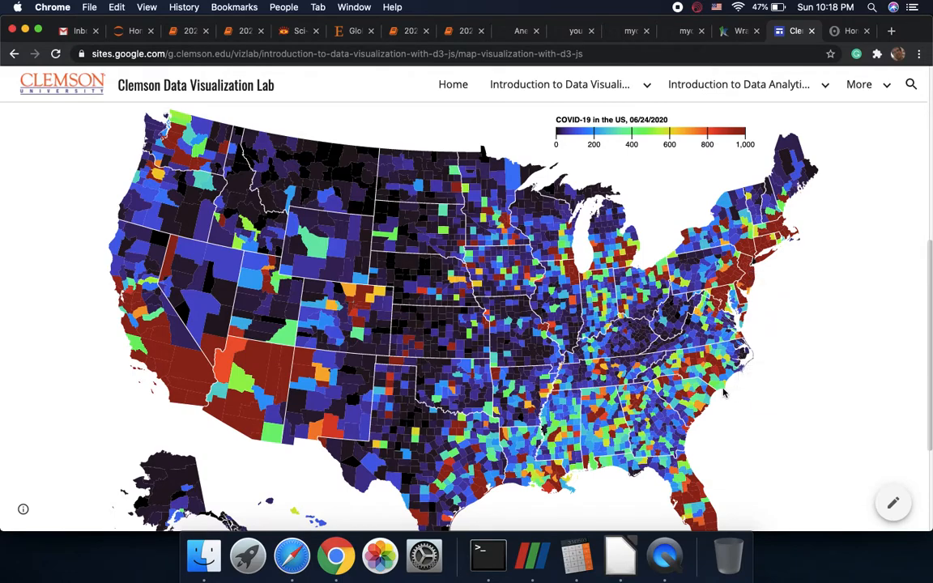
mouse_move(663, 389)
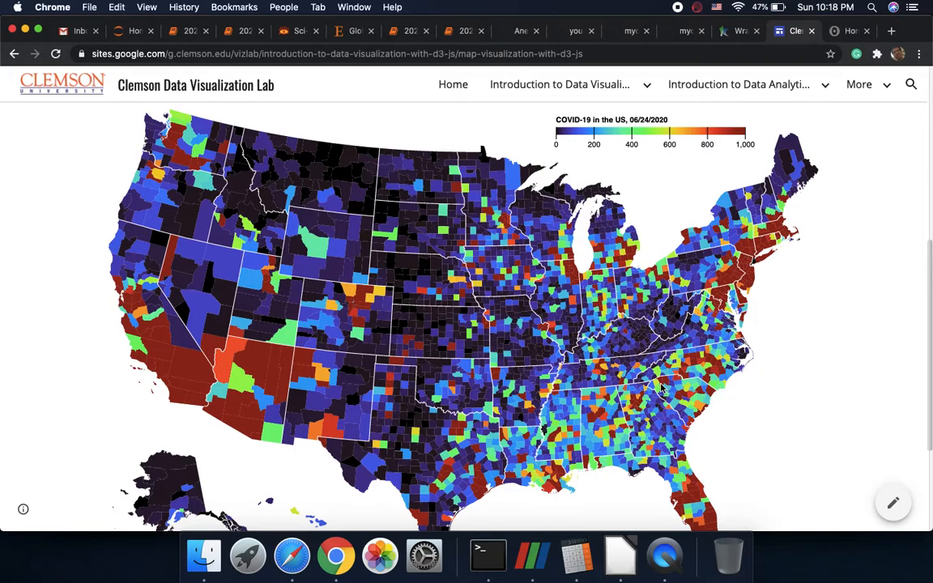
mouse_move(661, 388)
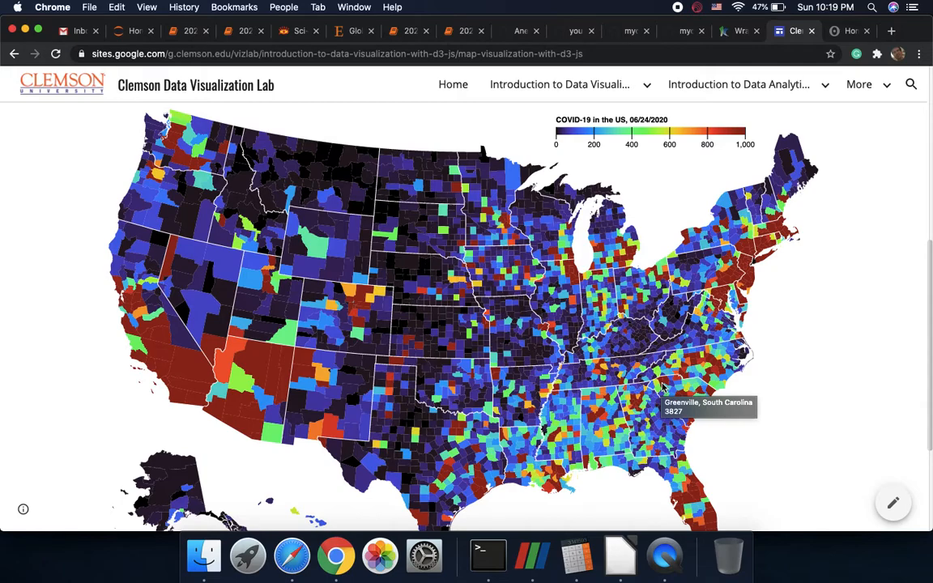
mouse_move(768, 366)
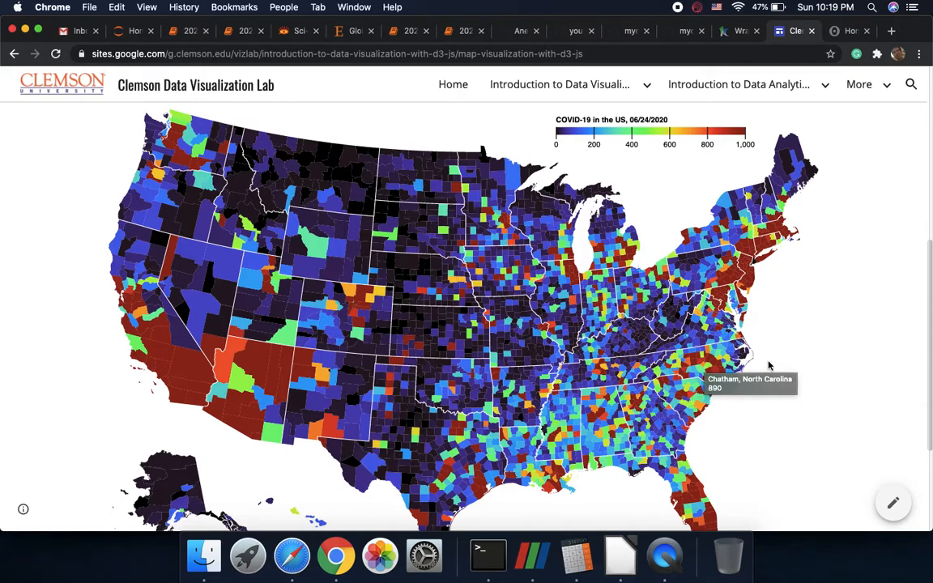
mouse_move(376, 246)
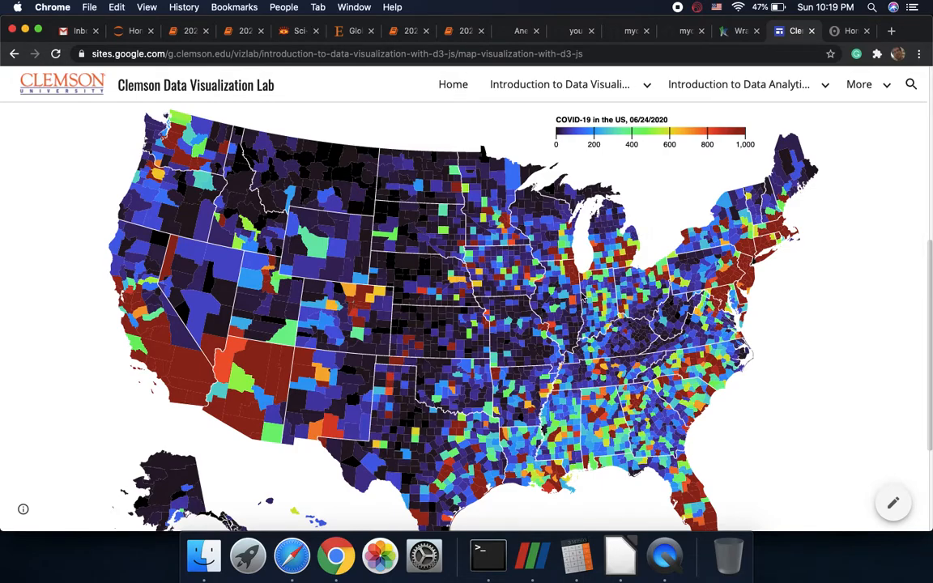
mouse_move(589, 300)
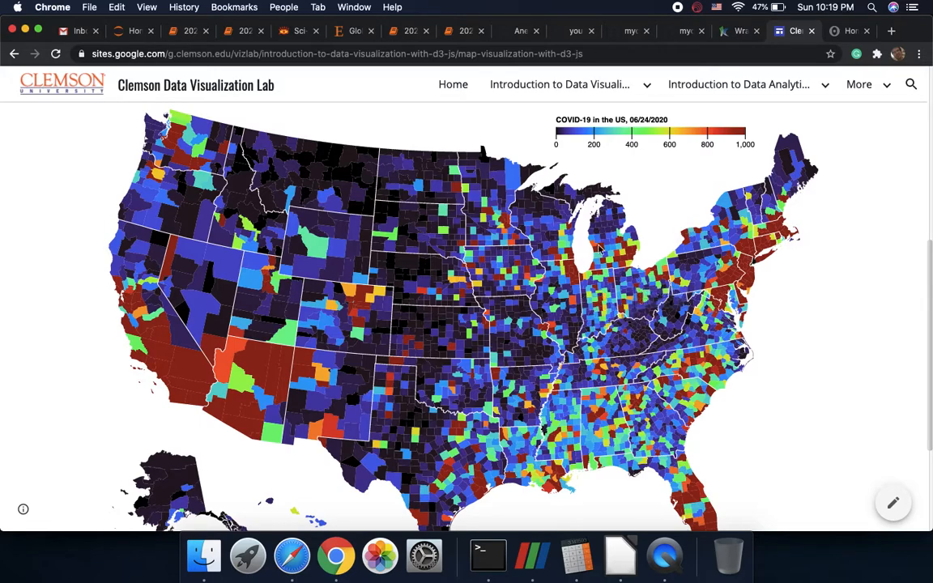
scroll(down, 3)
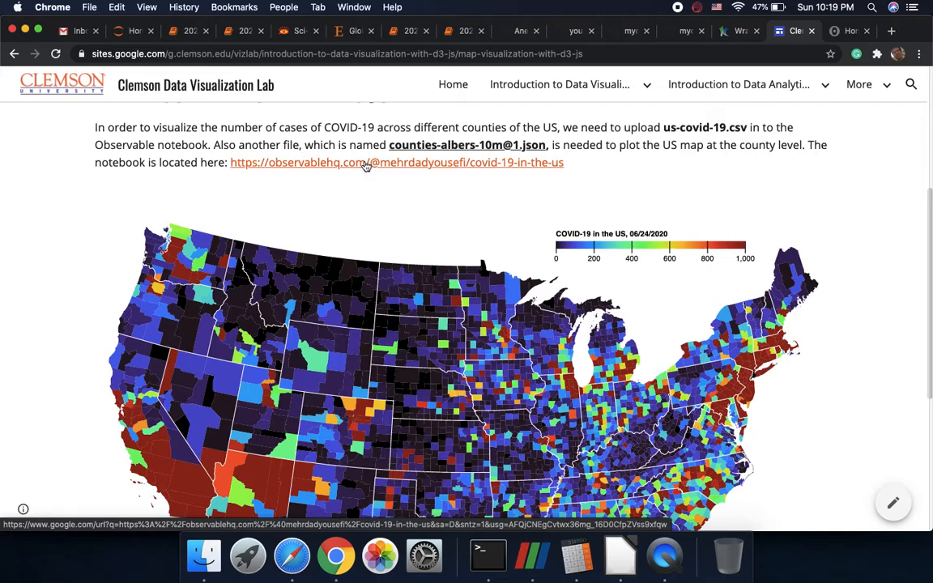
- Open the observablehq.com notebook link in a new tab via its context menu
right_click(365, 162)
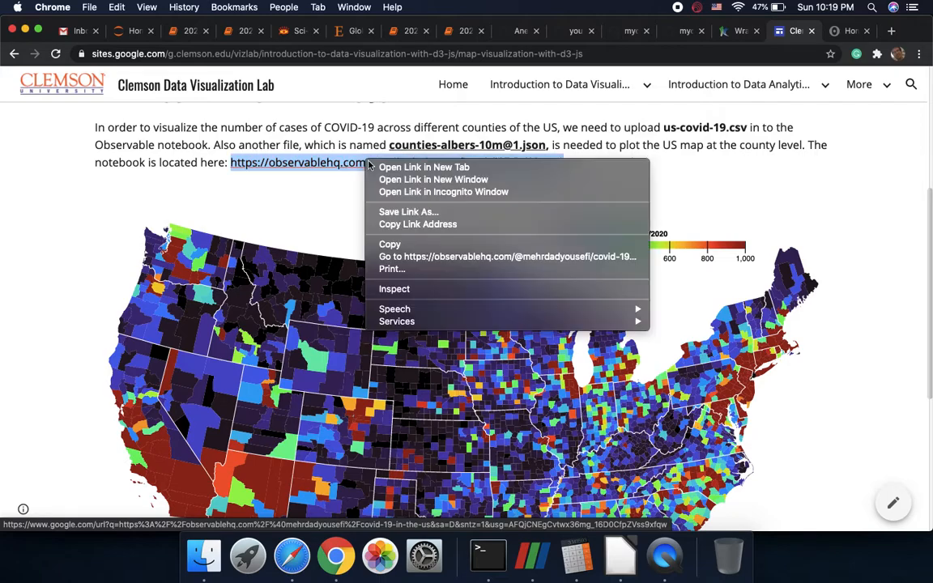
mouse_move(424, 166)
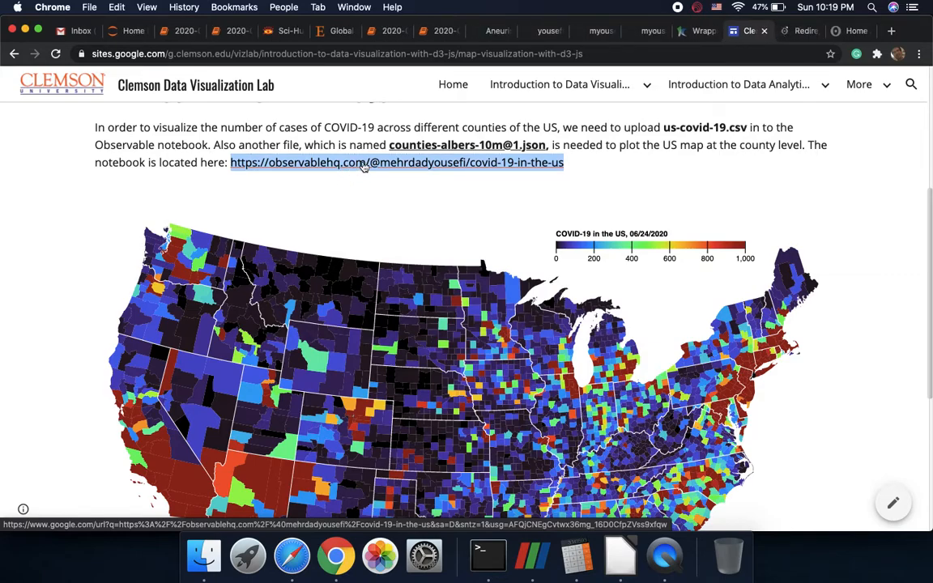
click(397, 162)
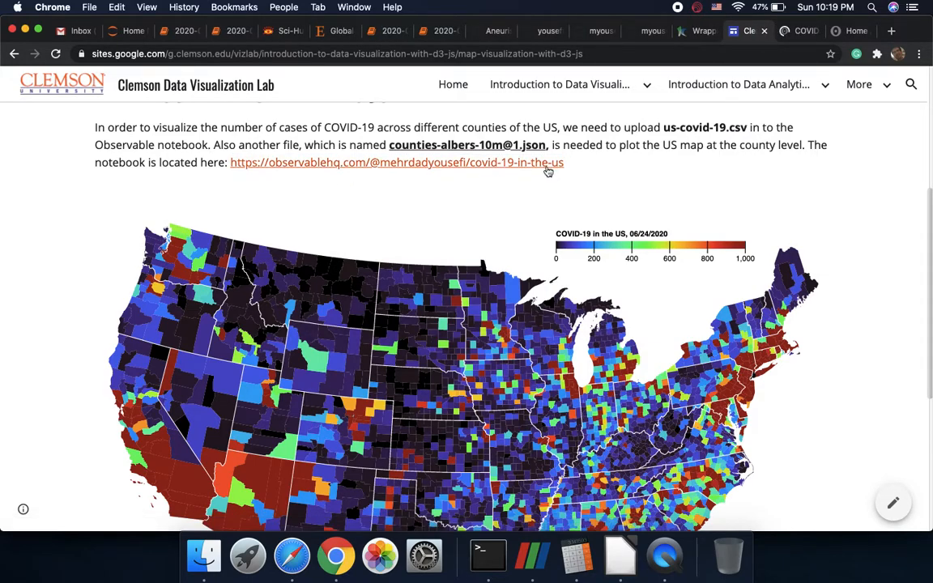
- Switch to the COVID-19 in the US notebook tab and review its county map and chart cell code
click(395, 162)
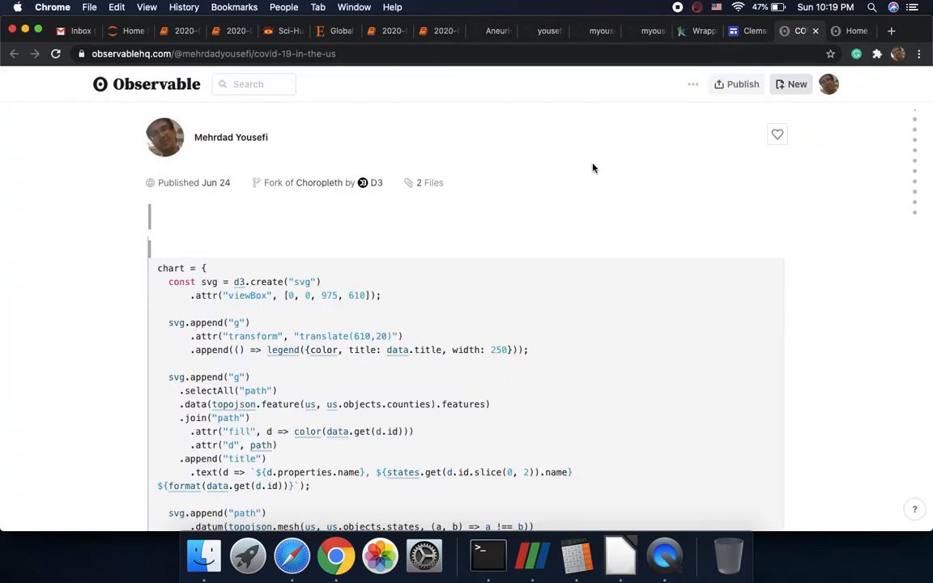
scroll(down, 3)
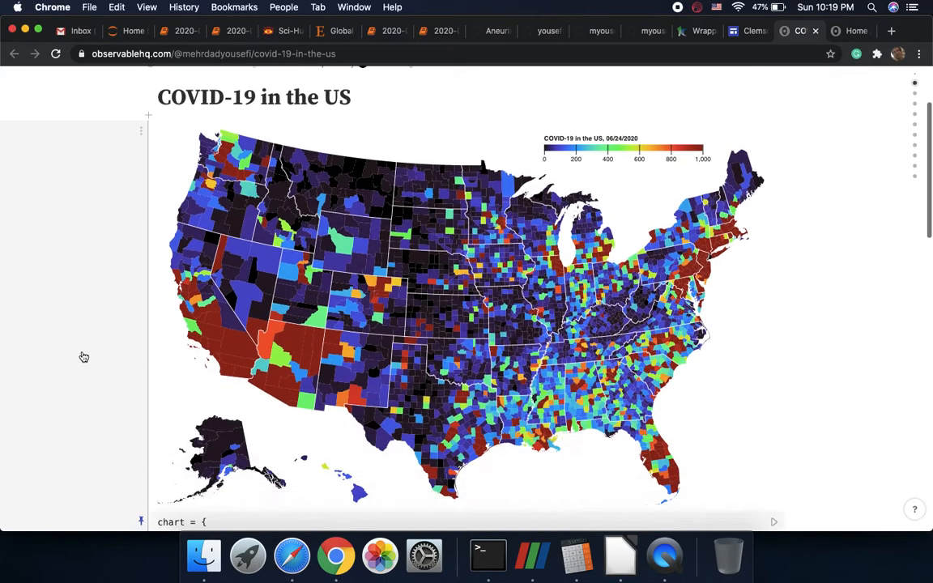
scroll(down, 3)
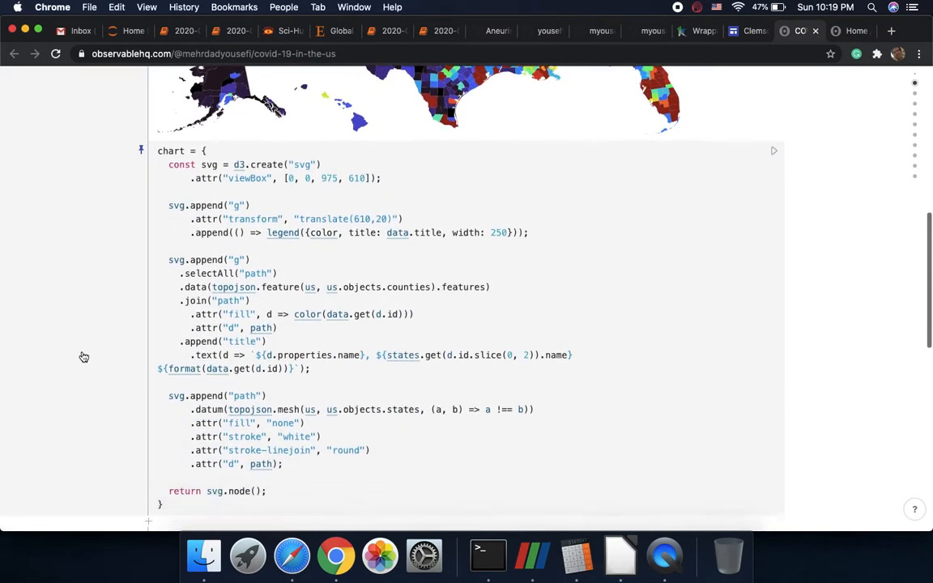
scroll(down, 3)
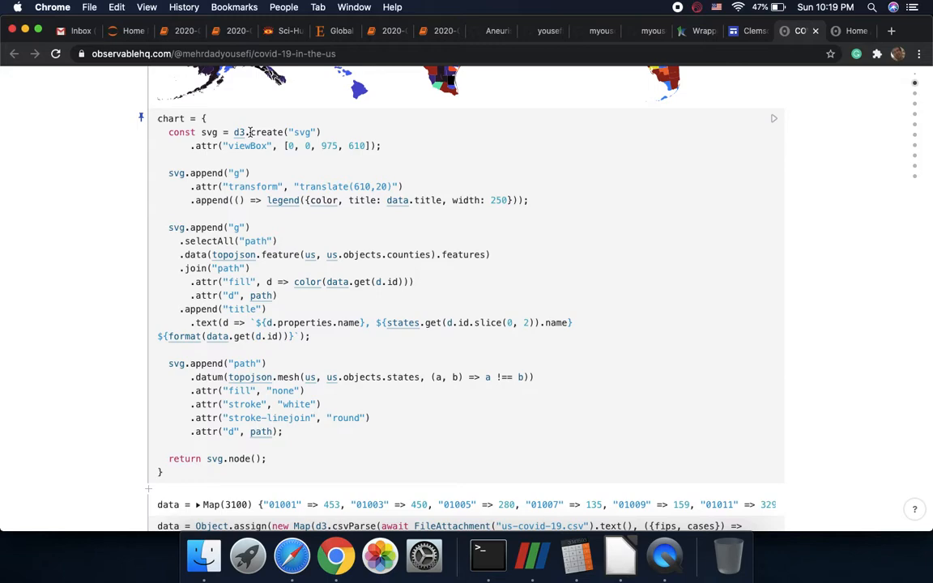
mouse_move(374, 269)
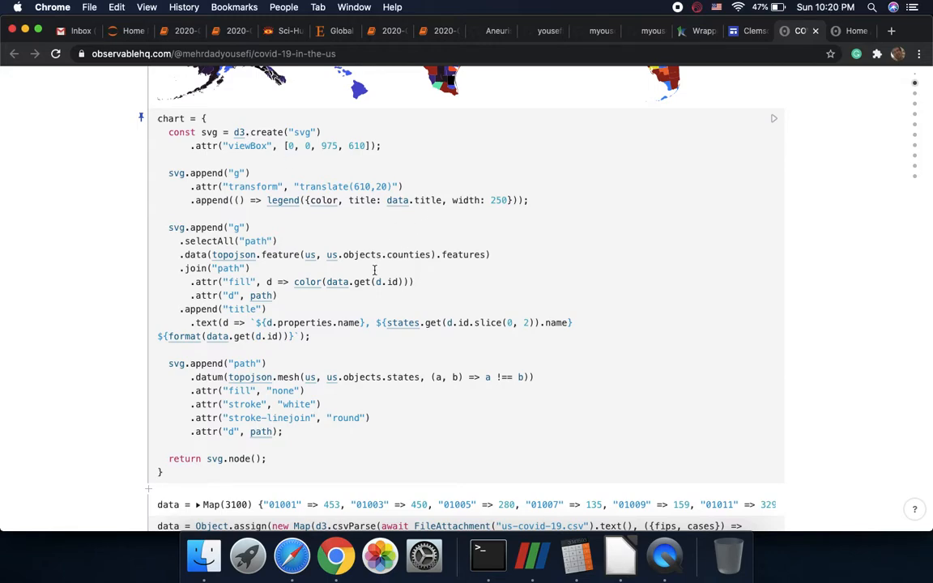
scroll(down, 3)
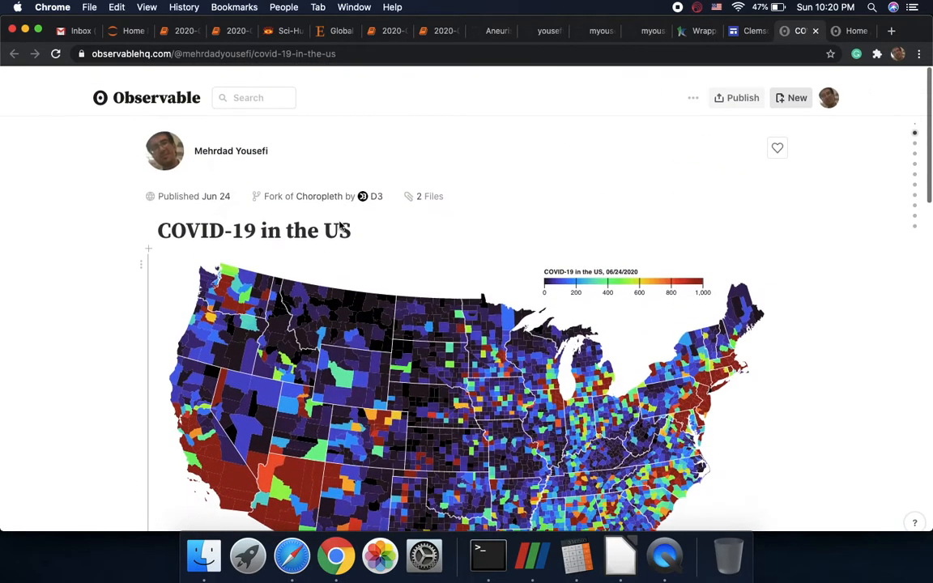
click(694, 84)
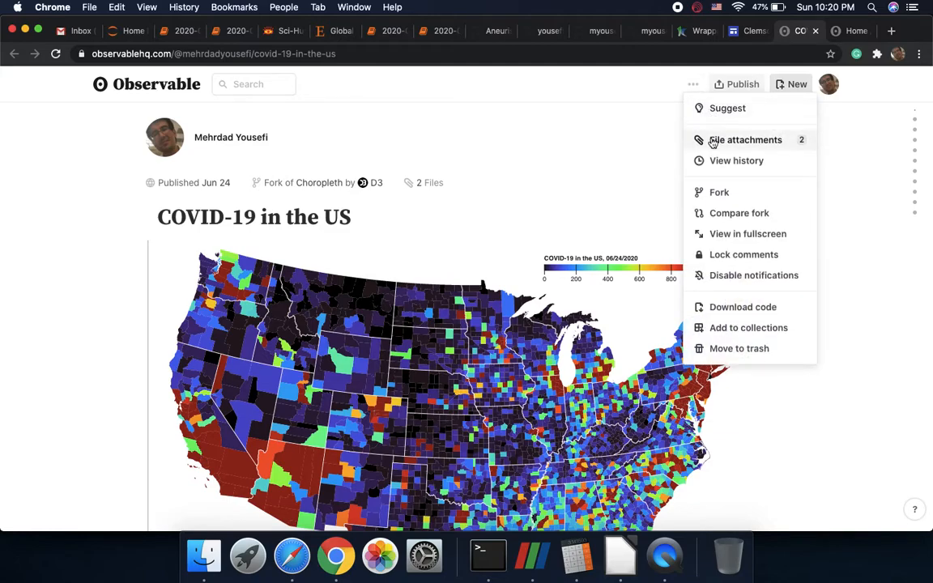
click(745, 140)
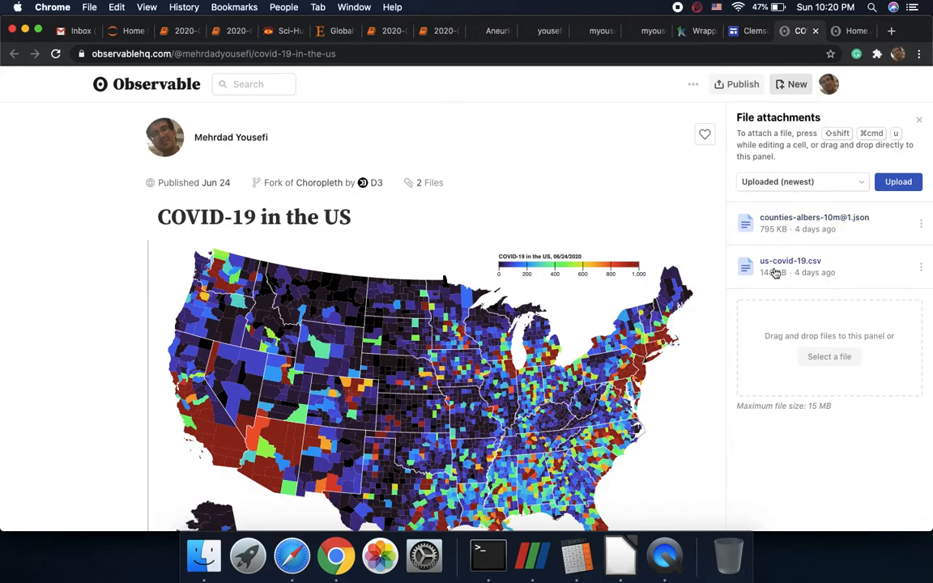
mouse_move(790, 259)
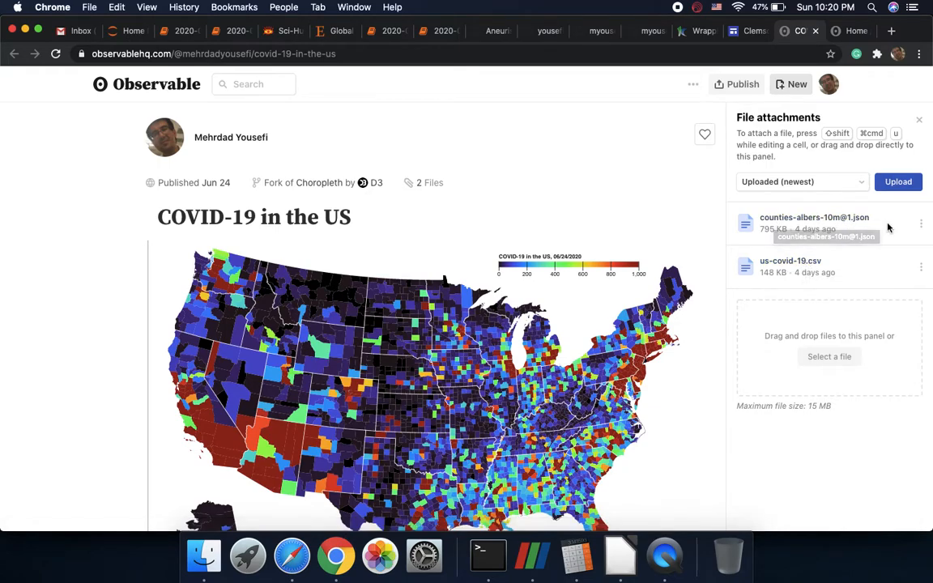
click(920, 224)
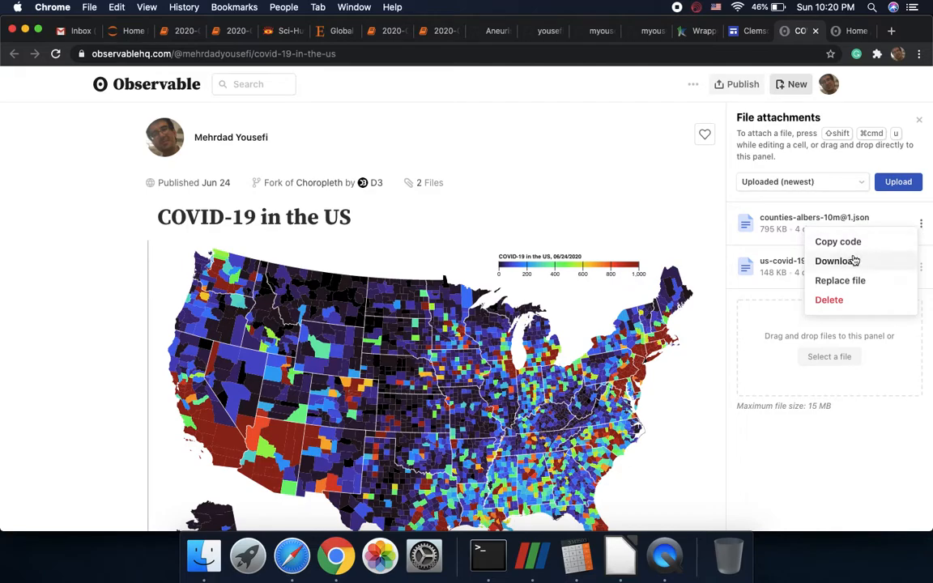
mouse_move(836, 260)
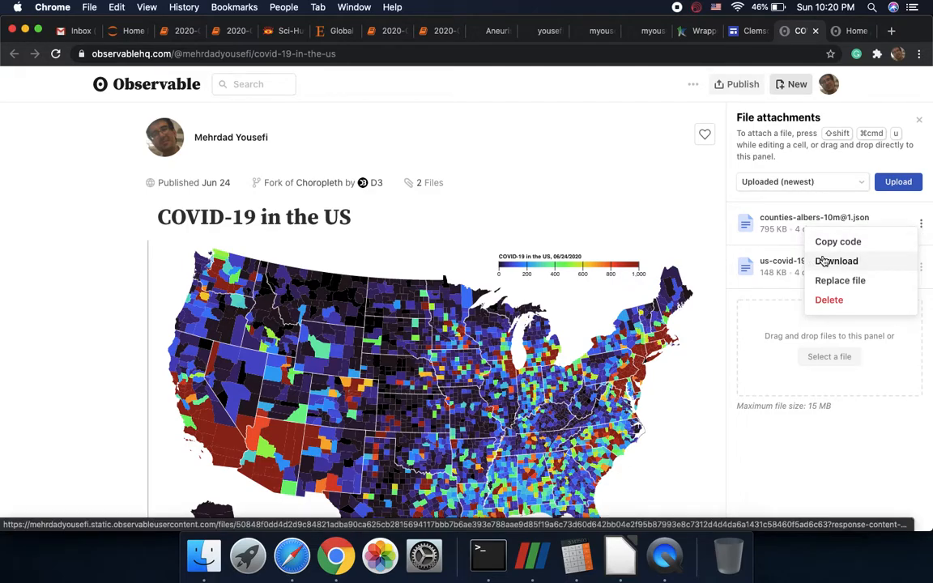
mouse_move(826, 266)
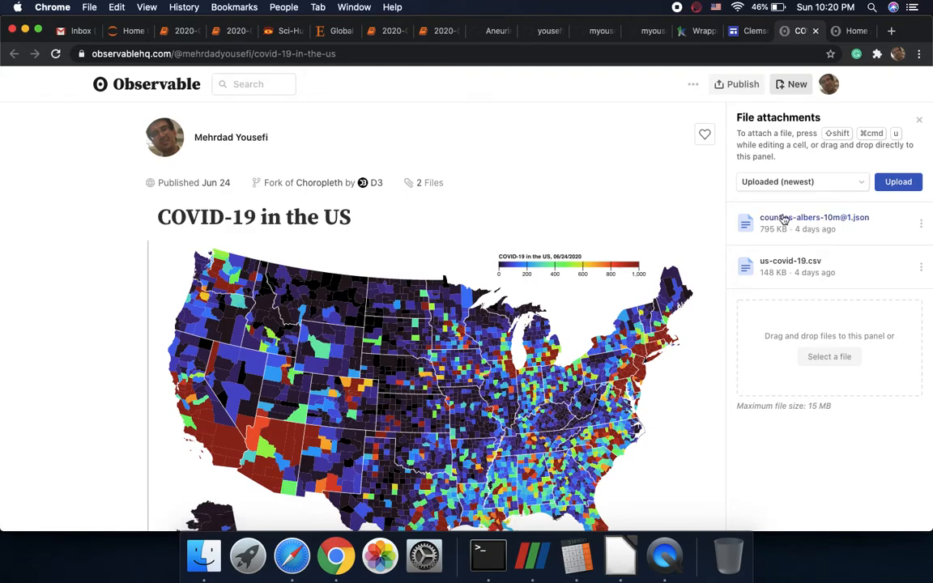
mouse_move(815, 217)
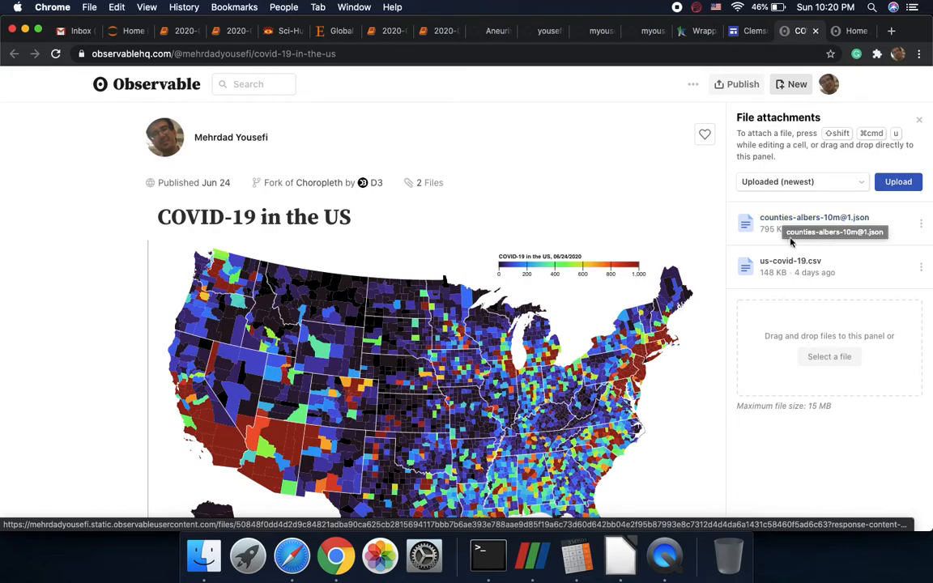
click(920, 223)
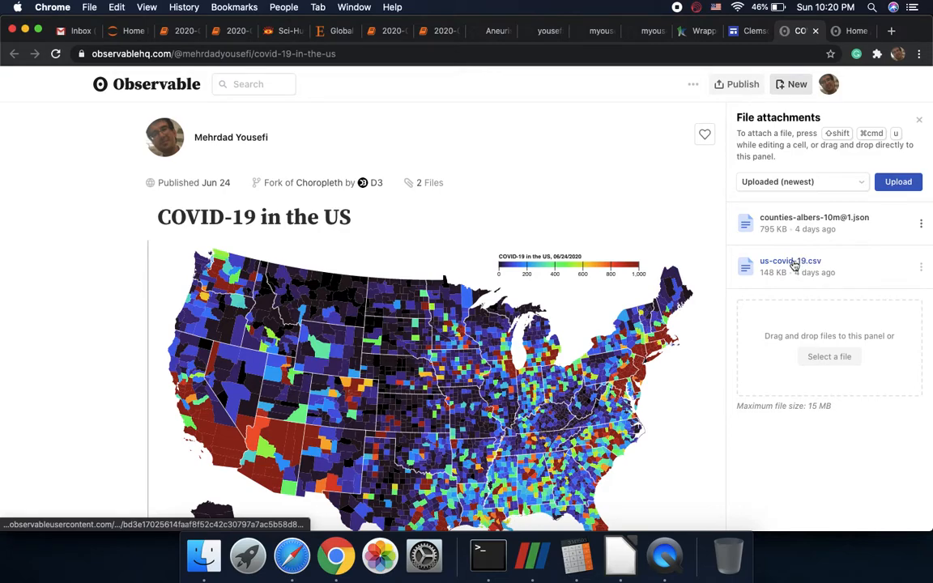
mouse_move(790, 261)
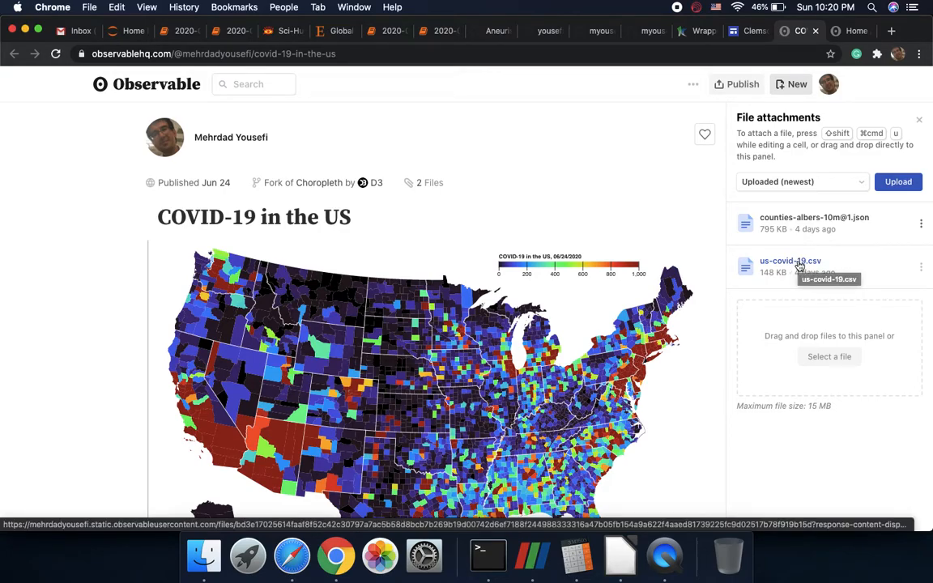
mouse_move(797, 223)
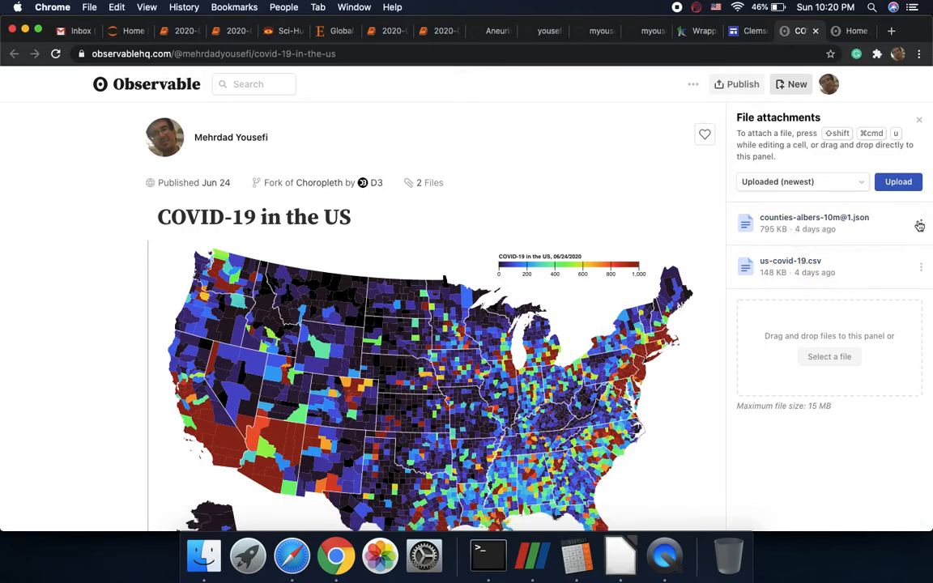
mouse_move(920, 124)
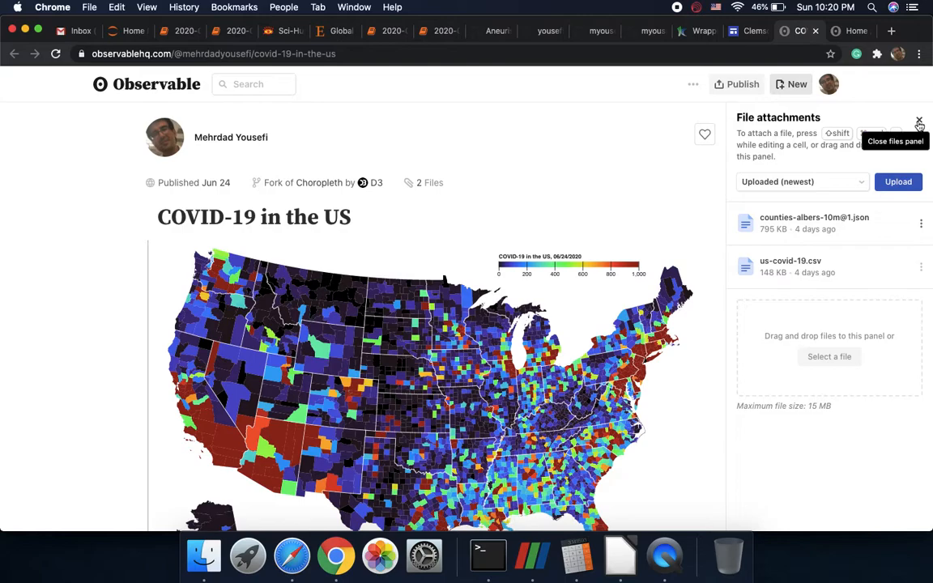
- Scroll past the closed attachments list through the chart, data (us-covid-19.csv), color and path cells
scroll(down, 3)
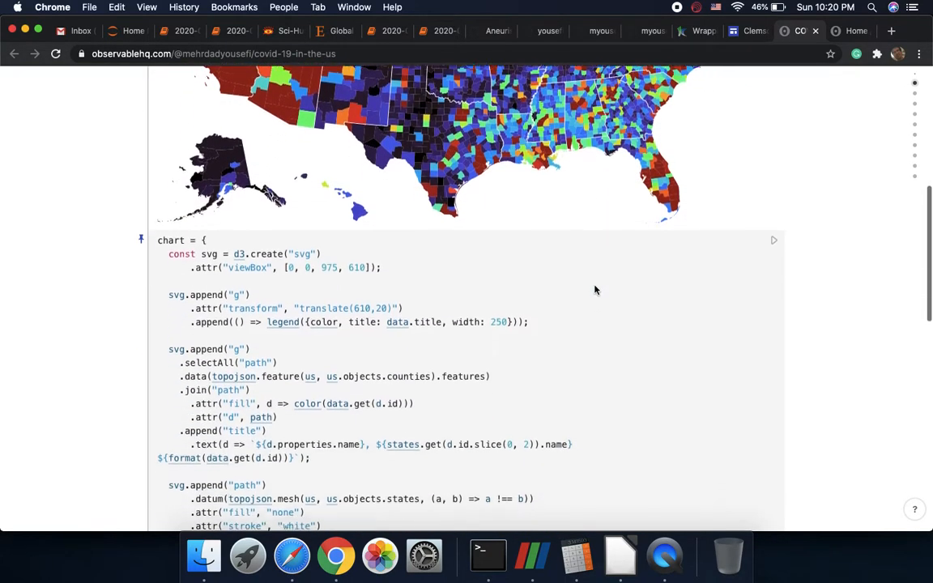
scroll(down, 3)
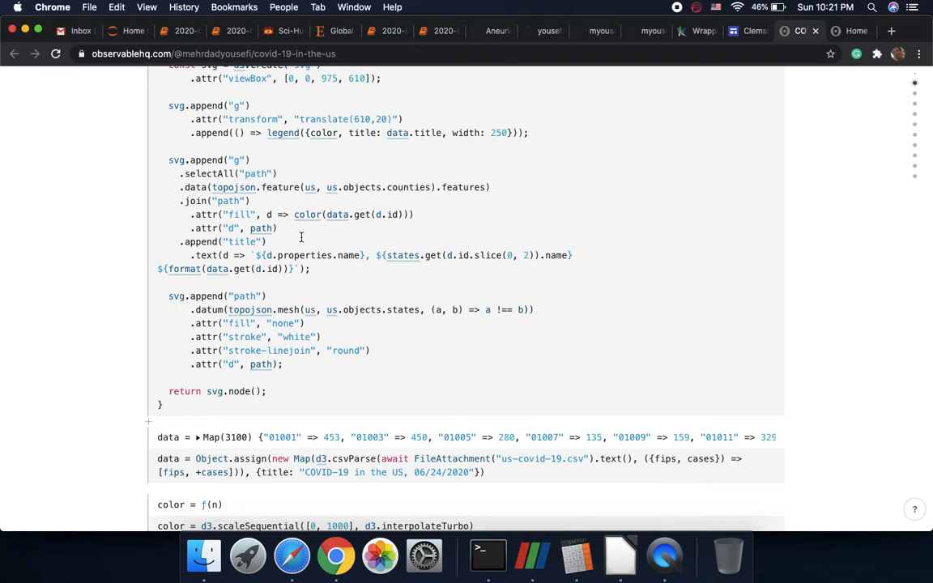
scroll(down, 3)
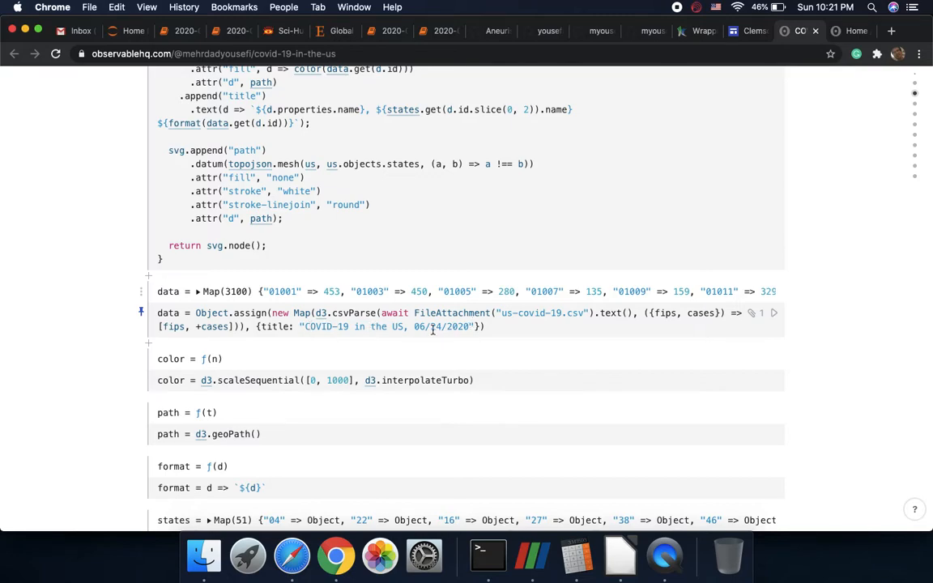
mouse_move(431, 347)
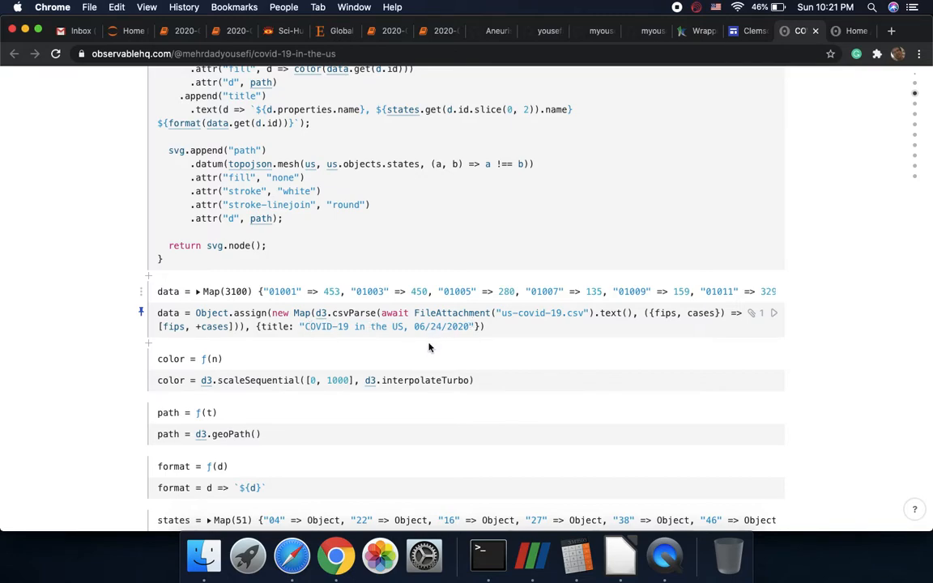
- Scroll through the topojson, d3 and legend import cells and return to the county map at the top
scroll(down, 3)
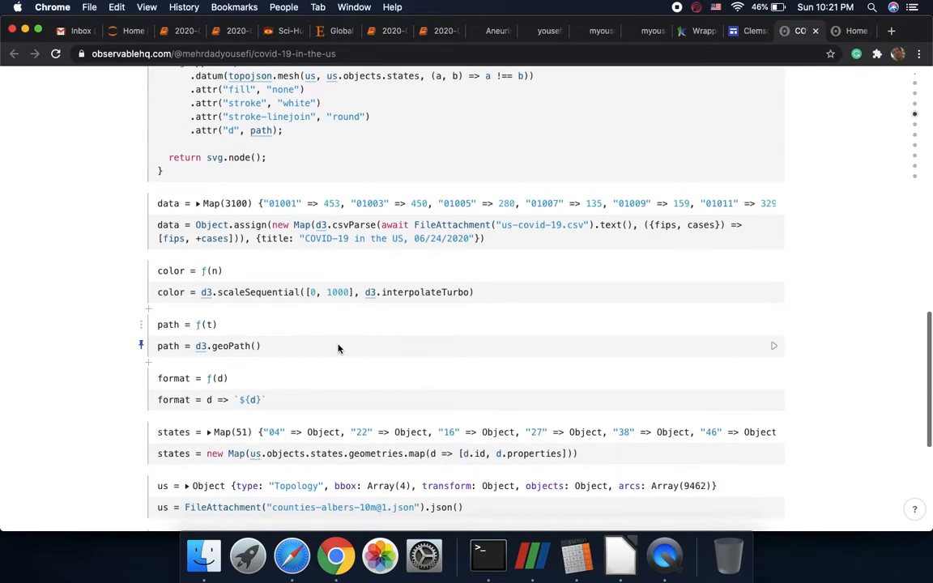
scroll(down, 3)
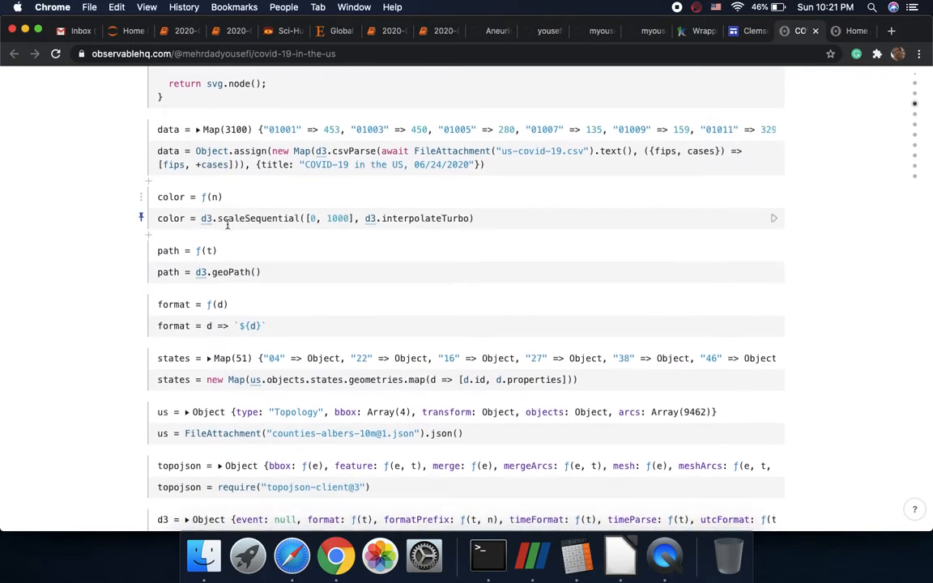
scroll(down, 3)
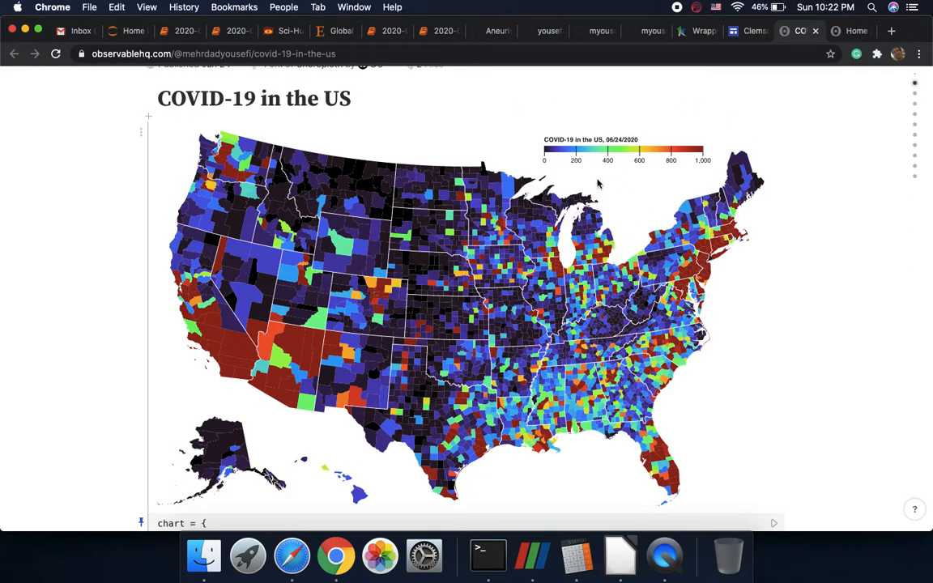
scroll(down, 3)
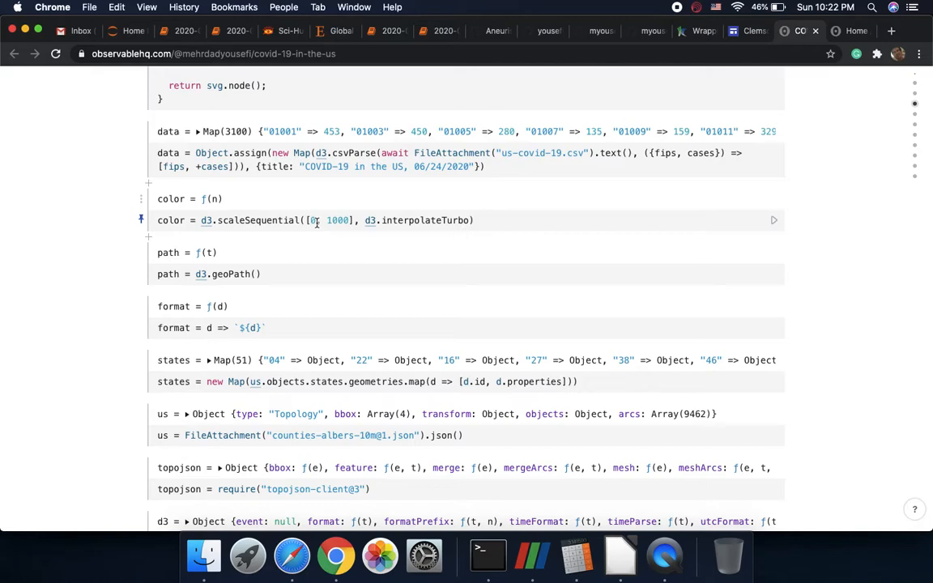
scroll(down, 3)
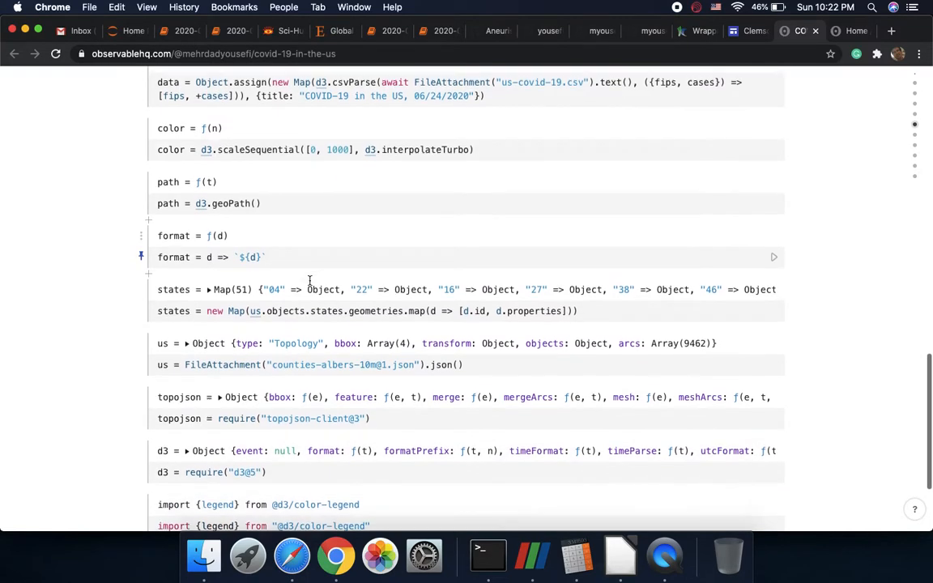
scroll(down, 3)
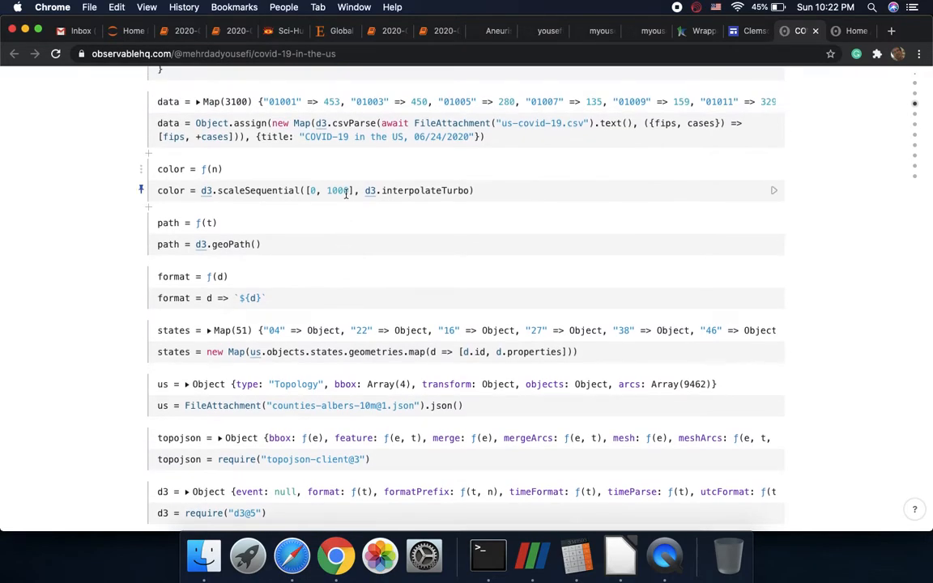
scroll(down, 3)
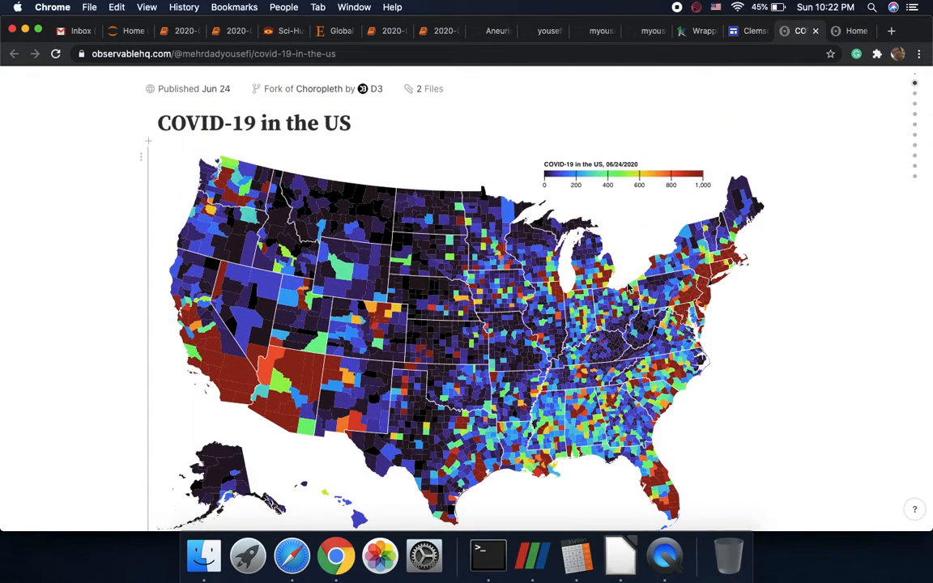
mouse_move(634, 321)
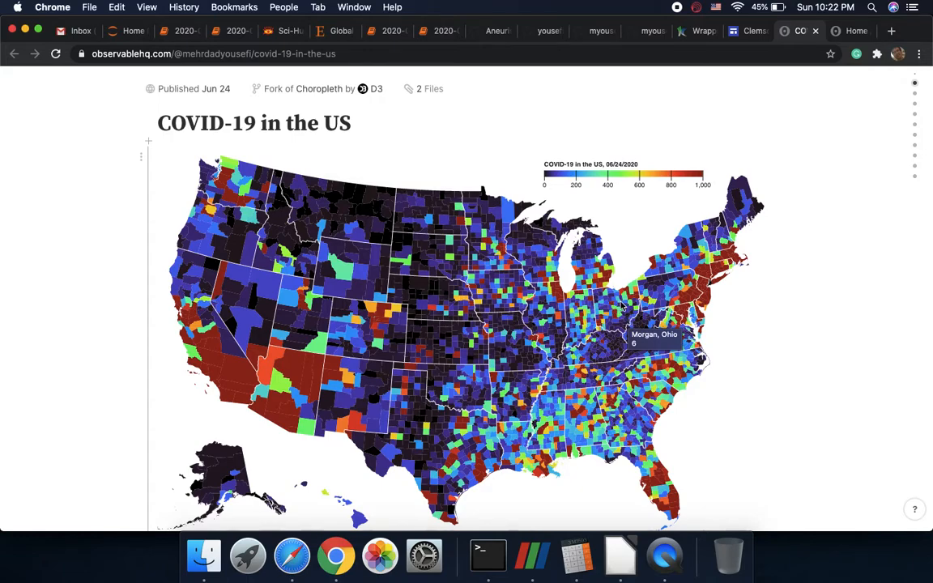
mouse_move(624, 311)
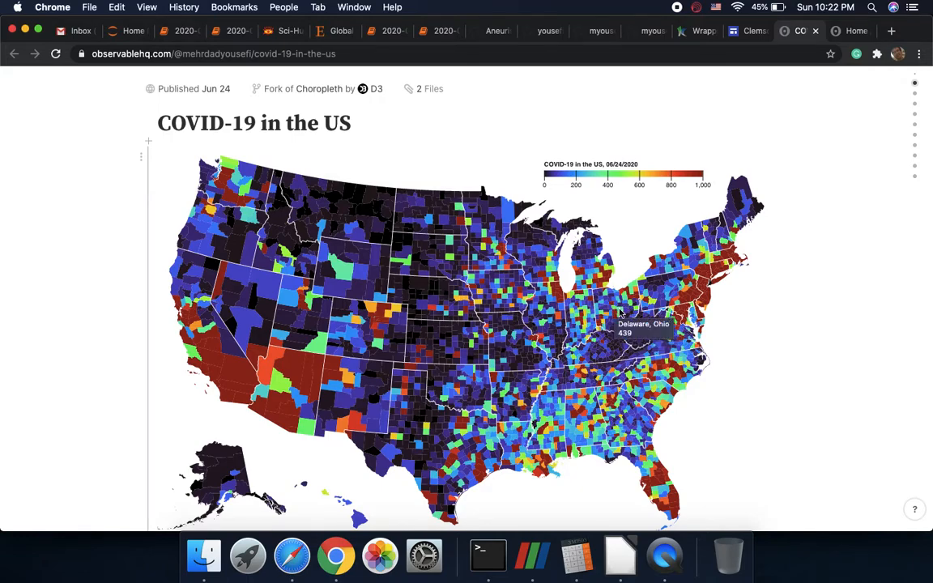
mouse_move(696, 343)
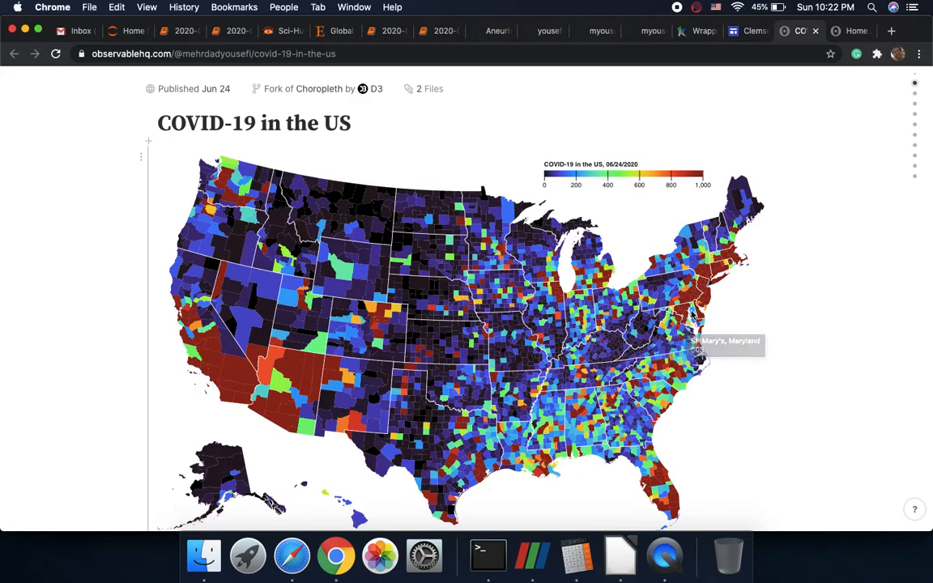
mouse_move(706, 299)
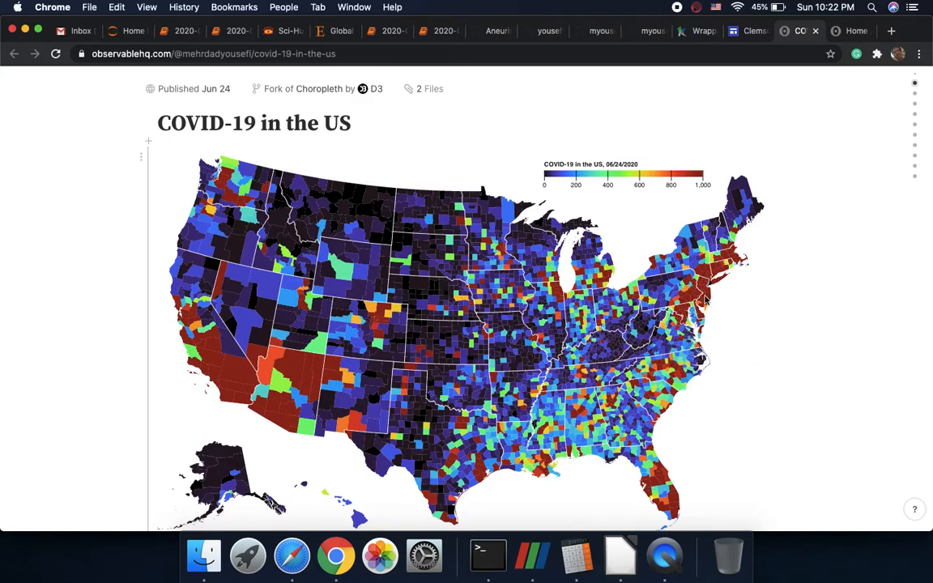
mouse_move(719, 282)
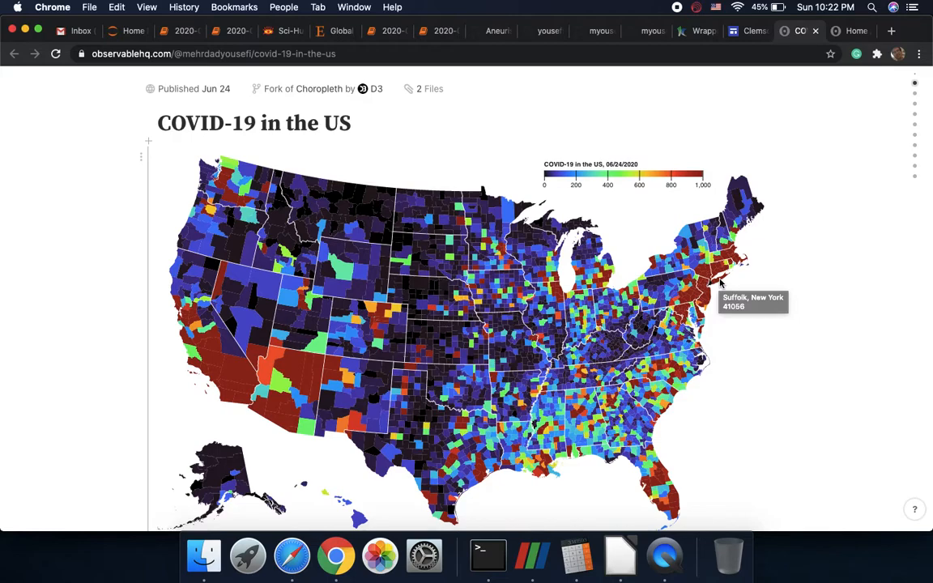
mouse_move(678, 272)
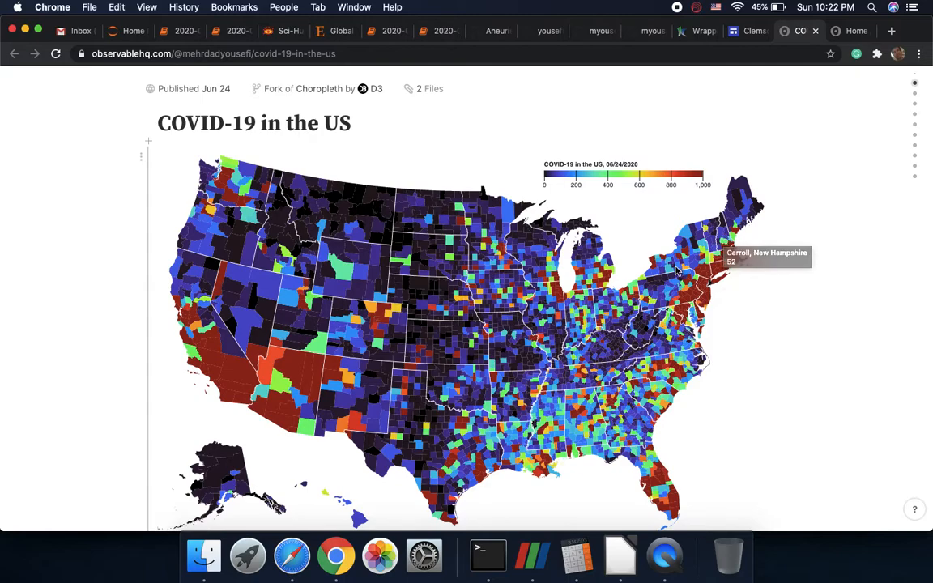
mouse_move(515, 272)
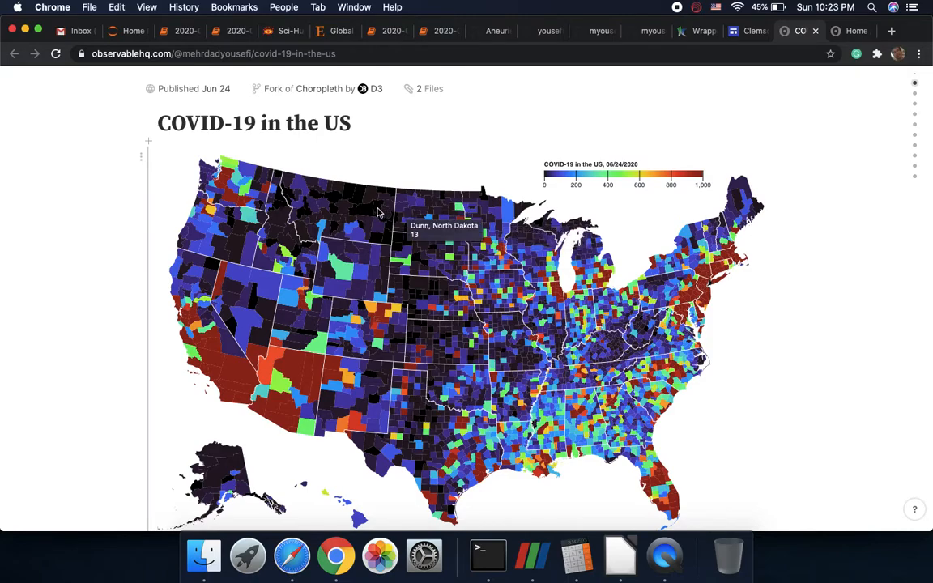
mouse_move(505, 351)
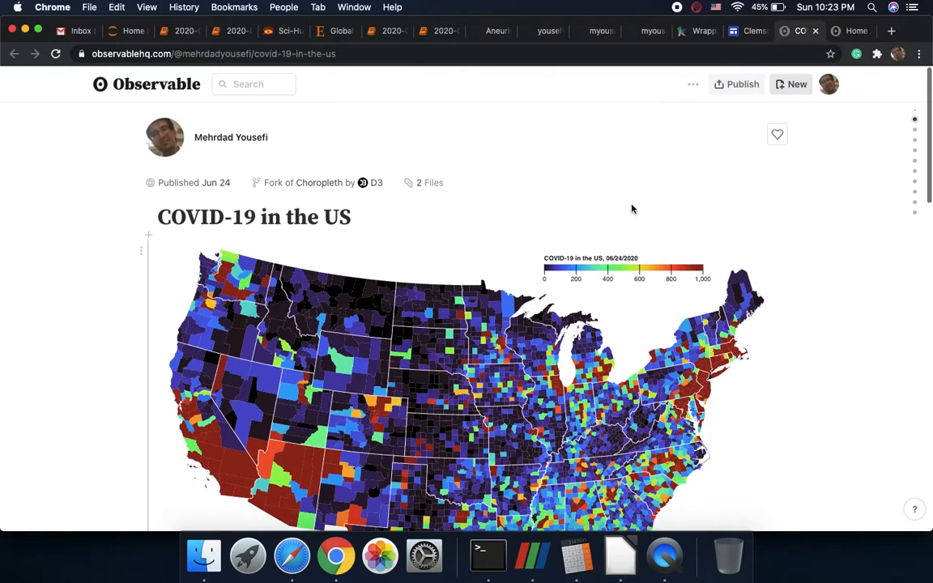
scroll(down, 3)
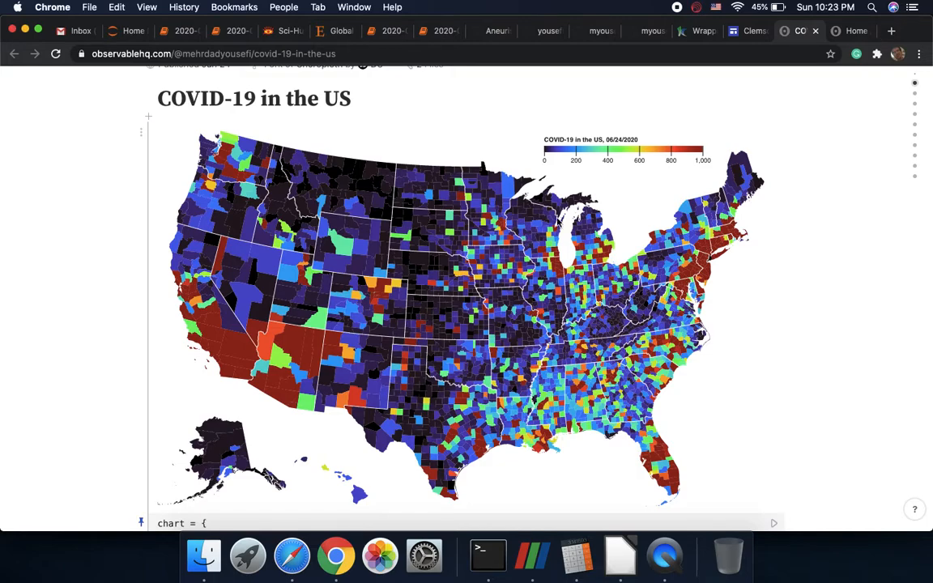
mouse_move(583, 243)
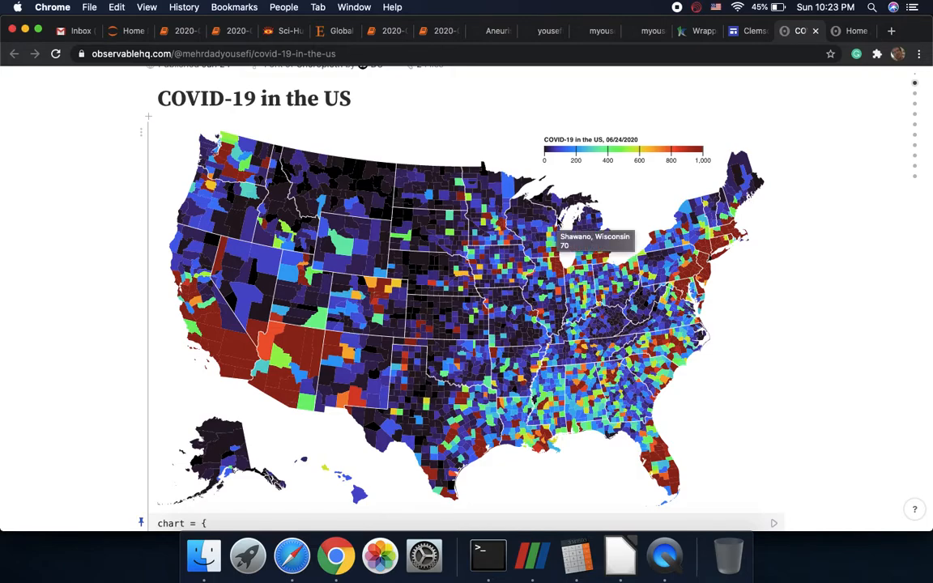
scroll(down, 3)
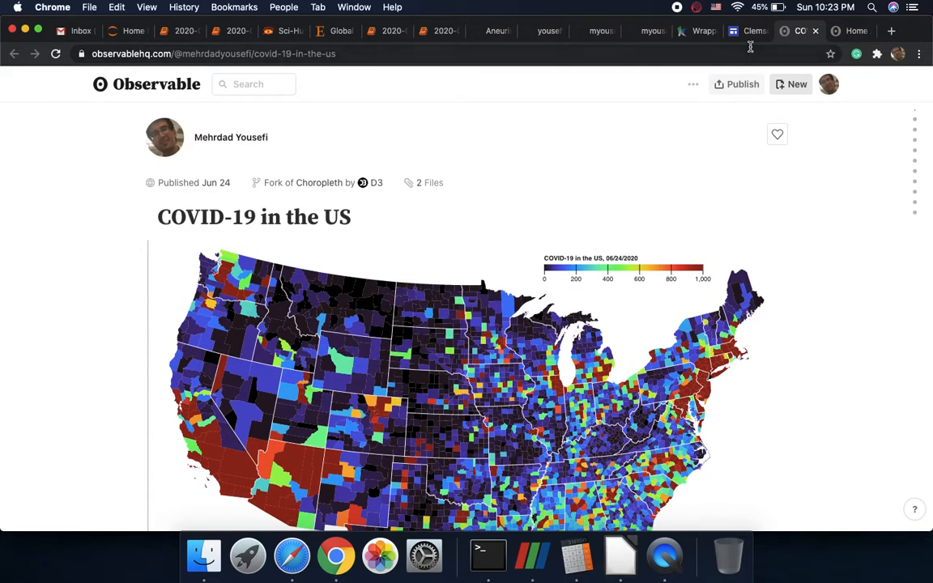
- Return to the Google Sites tab and bring the embedded county map section with the notebook link into view
click(749, 31)
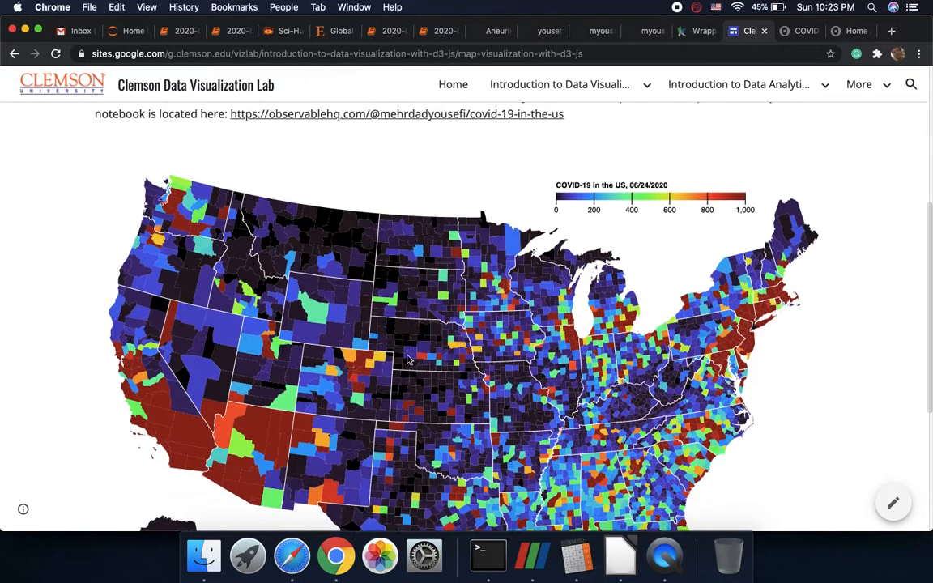
scroll(down, 3)
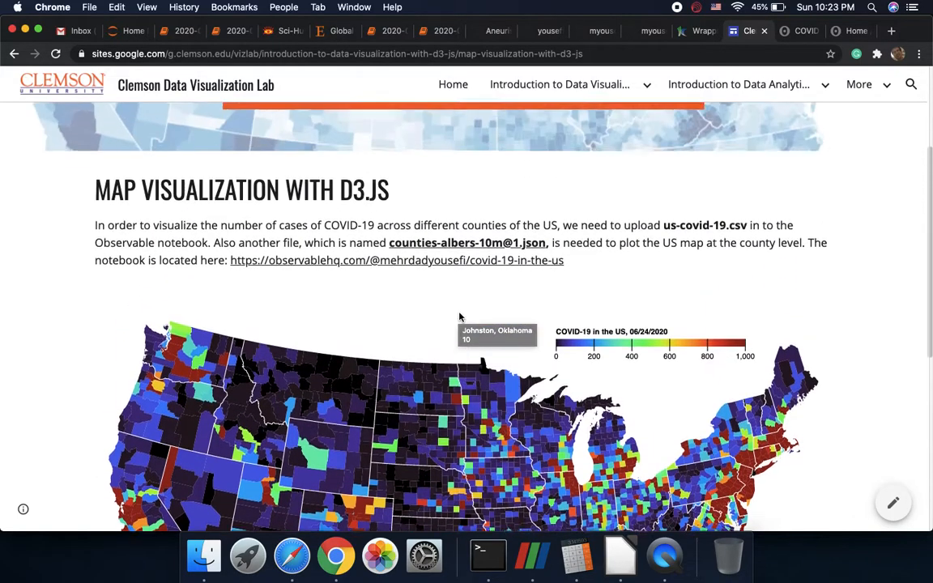
scroll(down, 3)
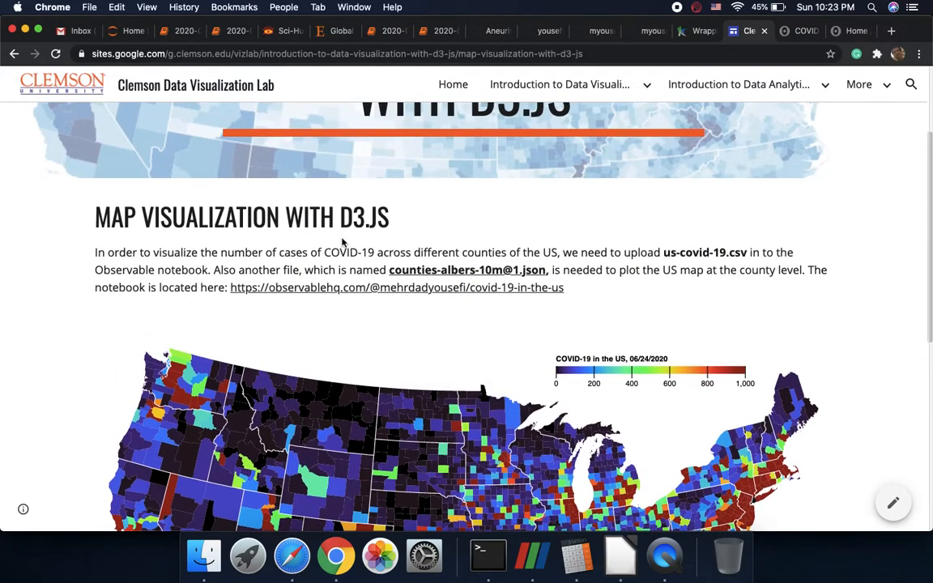